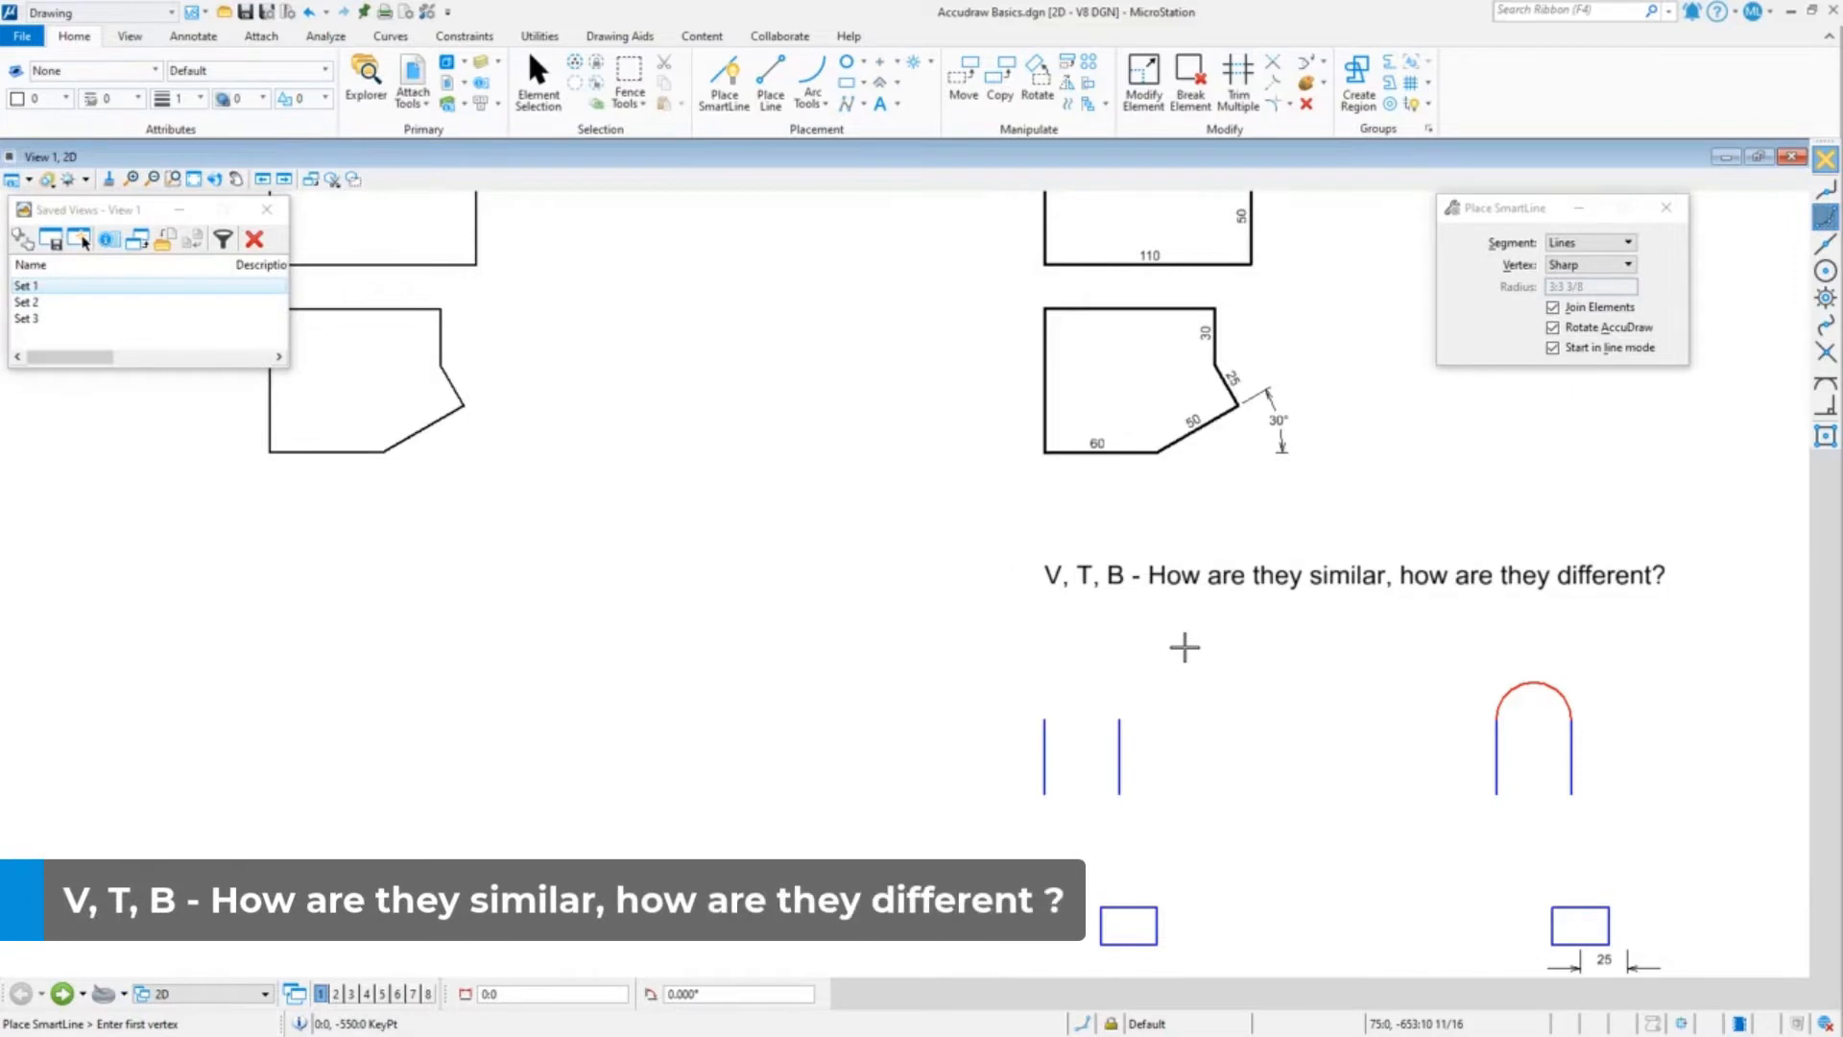
pyautogui.moveTo(714, 281)
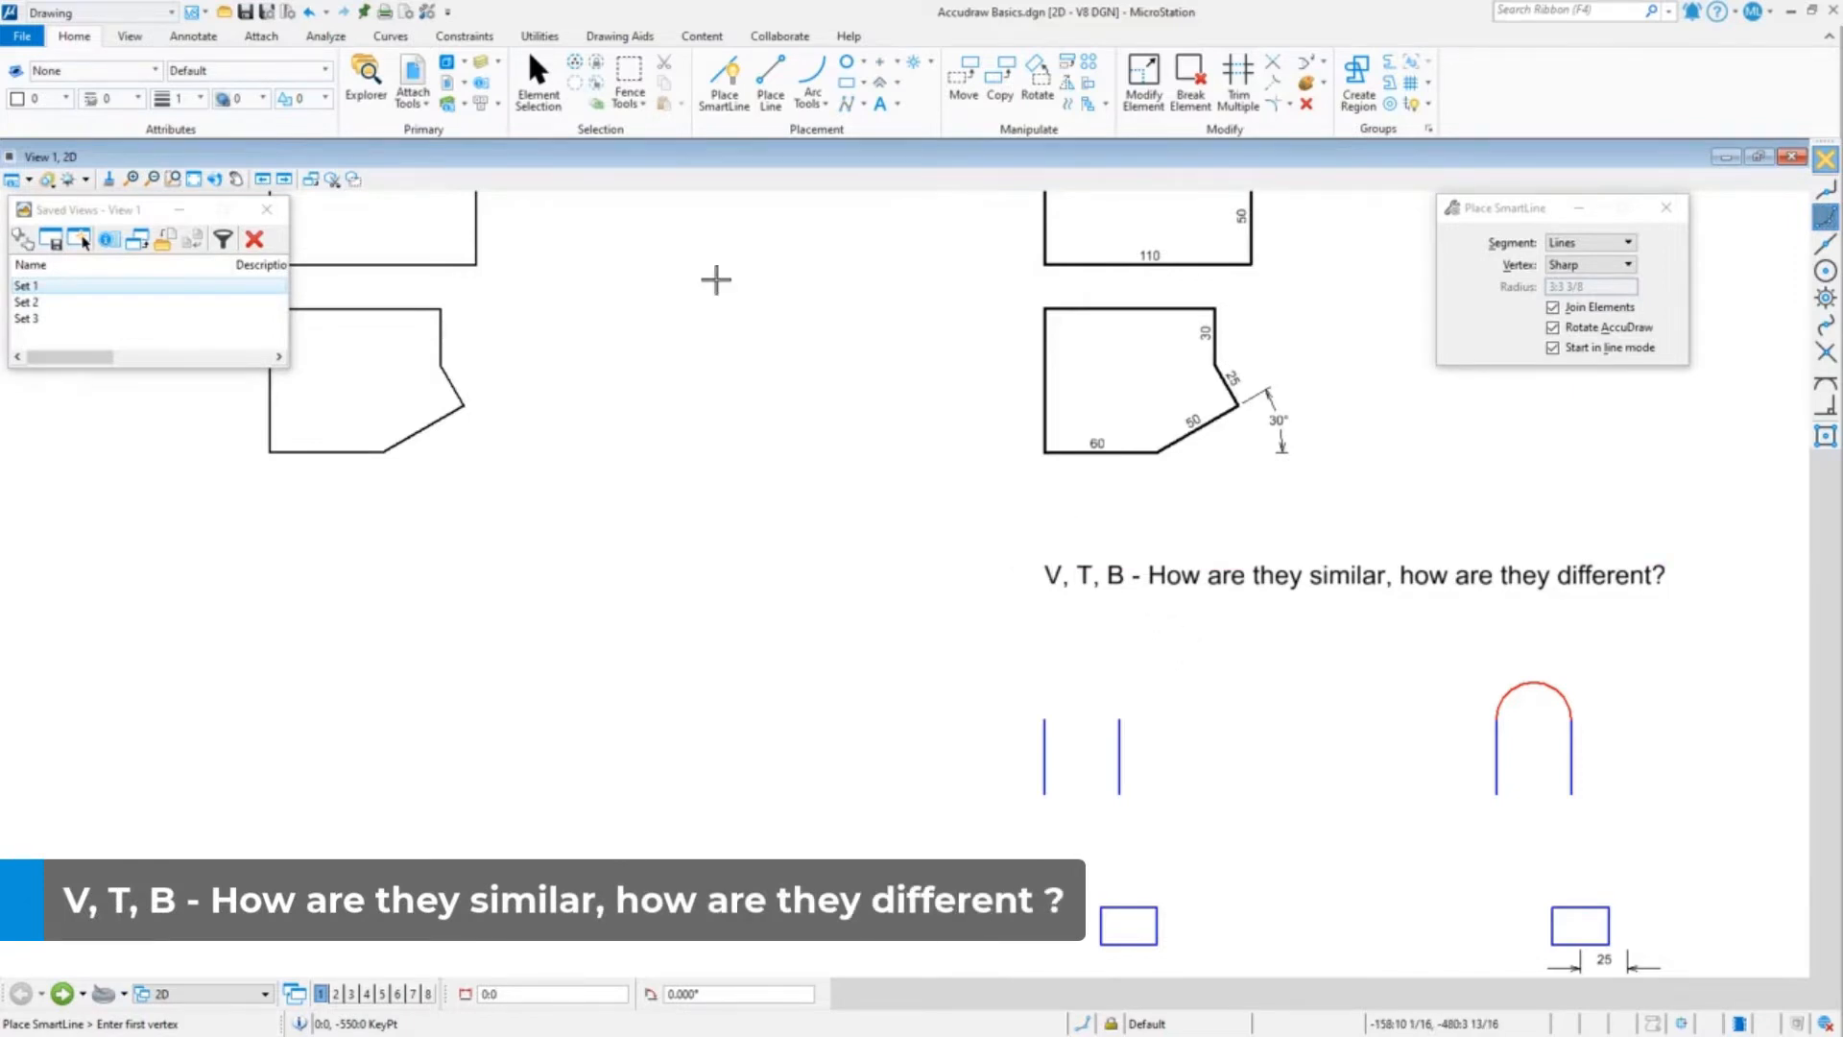
# Restart Place SmartLine and set the first vertex below the left polygon.
pyautogui.click(724, 85)
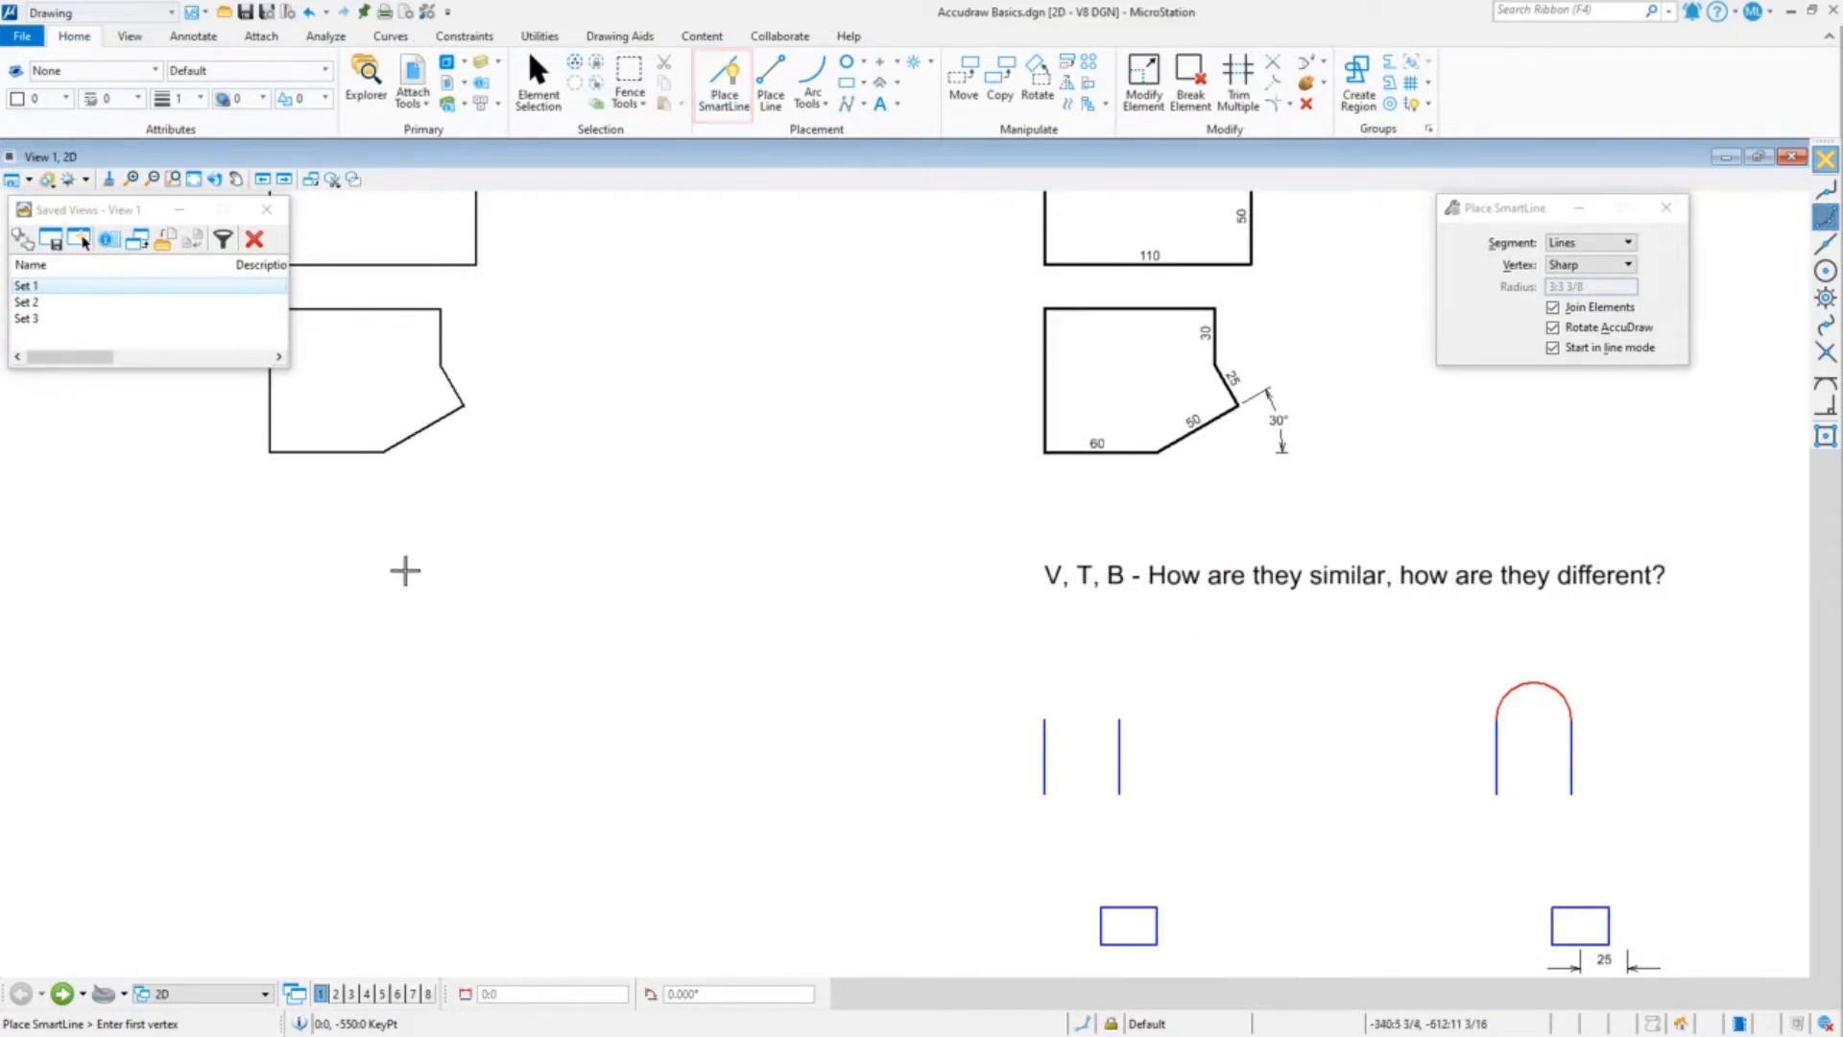
pyautogui.click(382, 578)
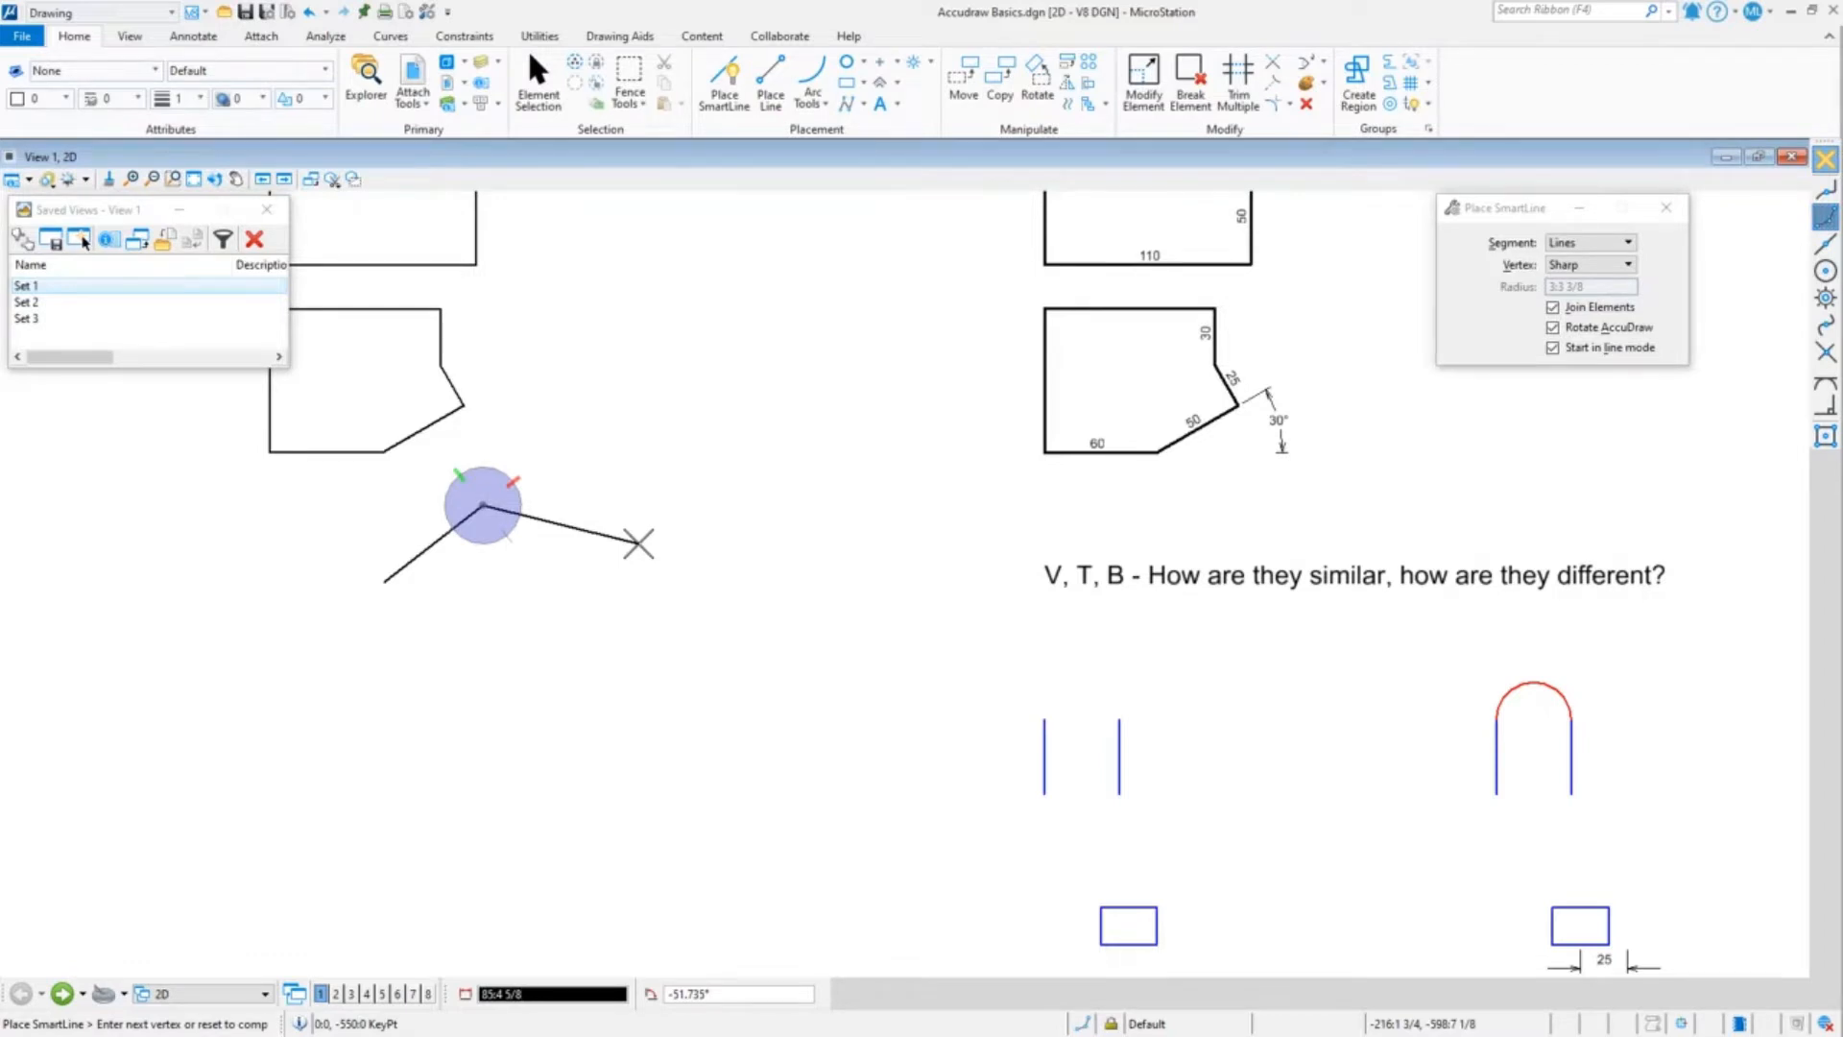
# Switch the AccuDraw compass between view and segment alignment, then end the line after one segment.
pyautogui.press('v')
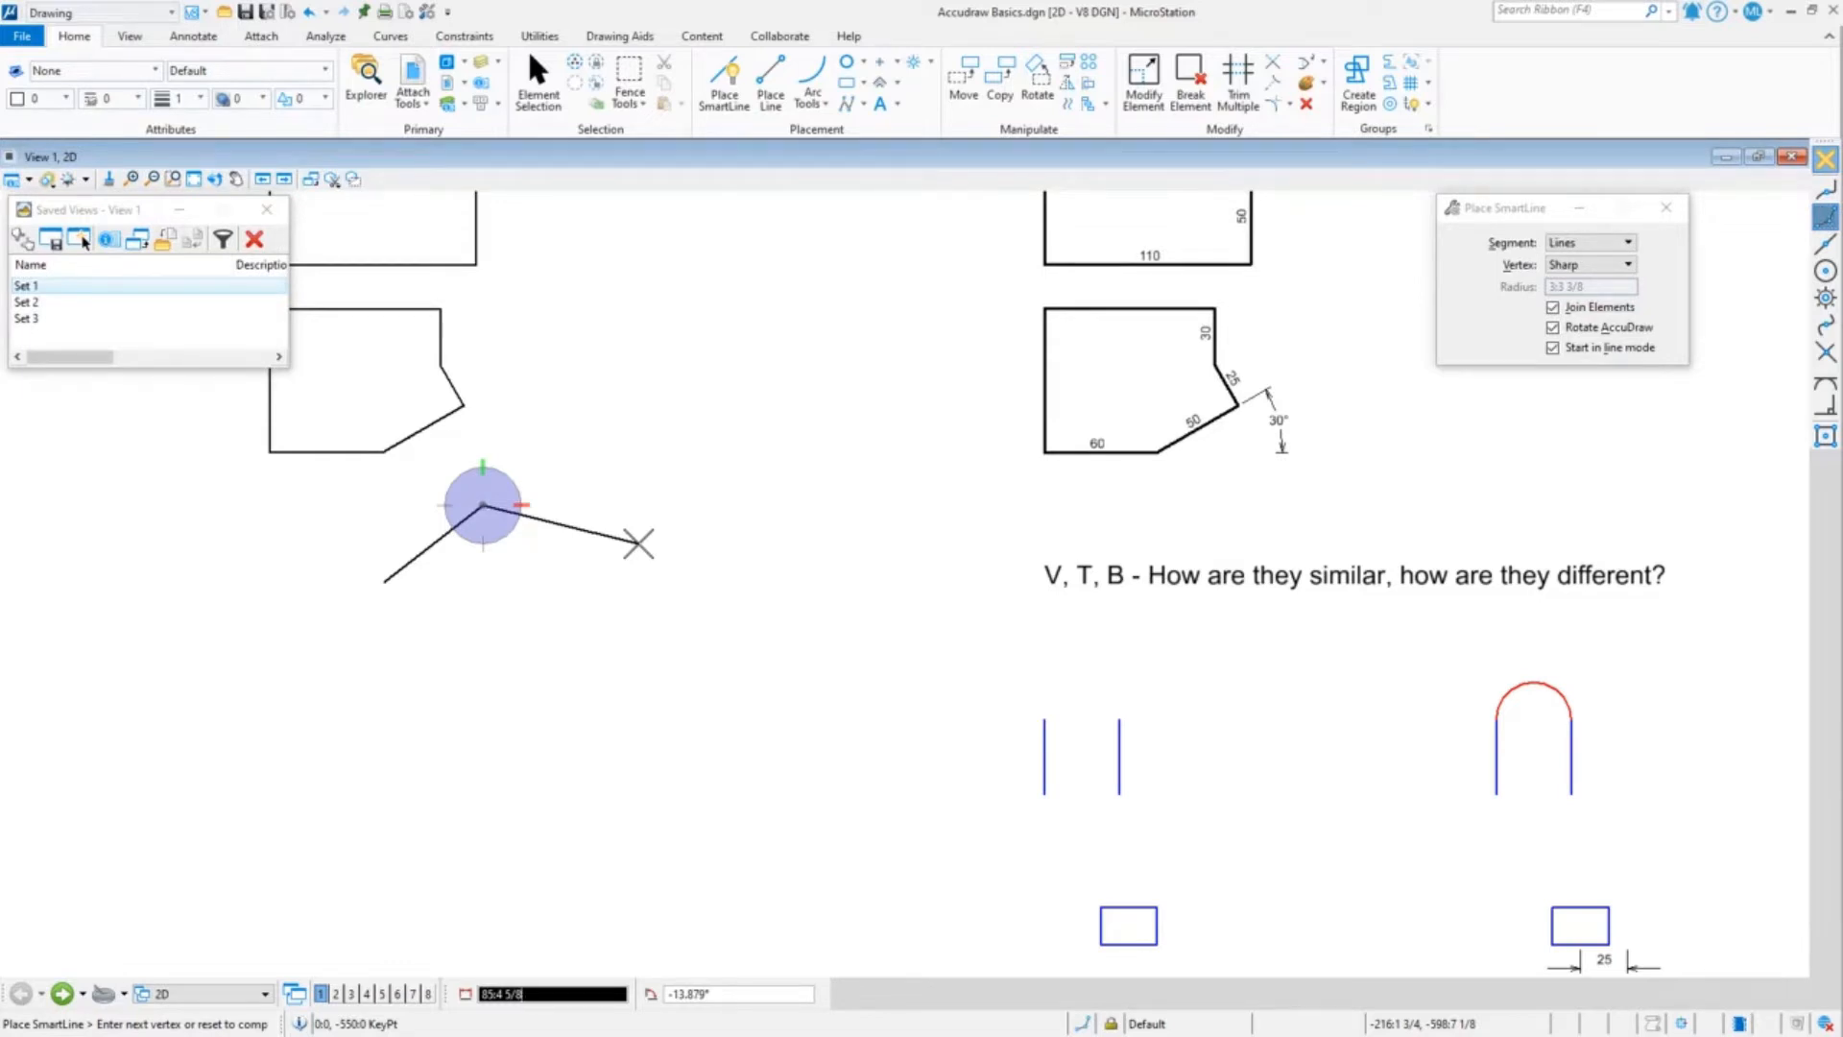
pyautogui.press('b')
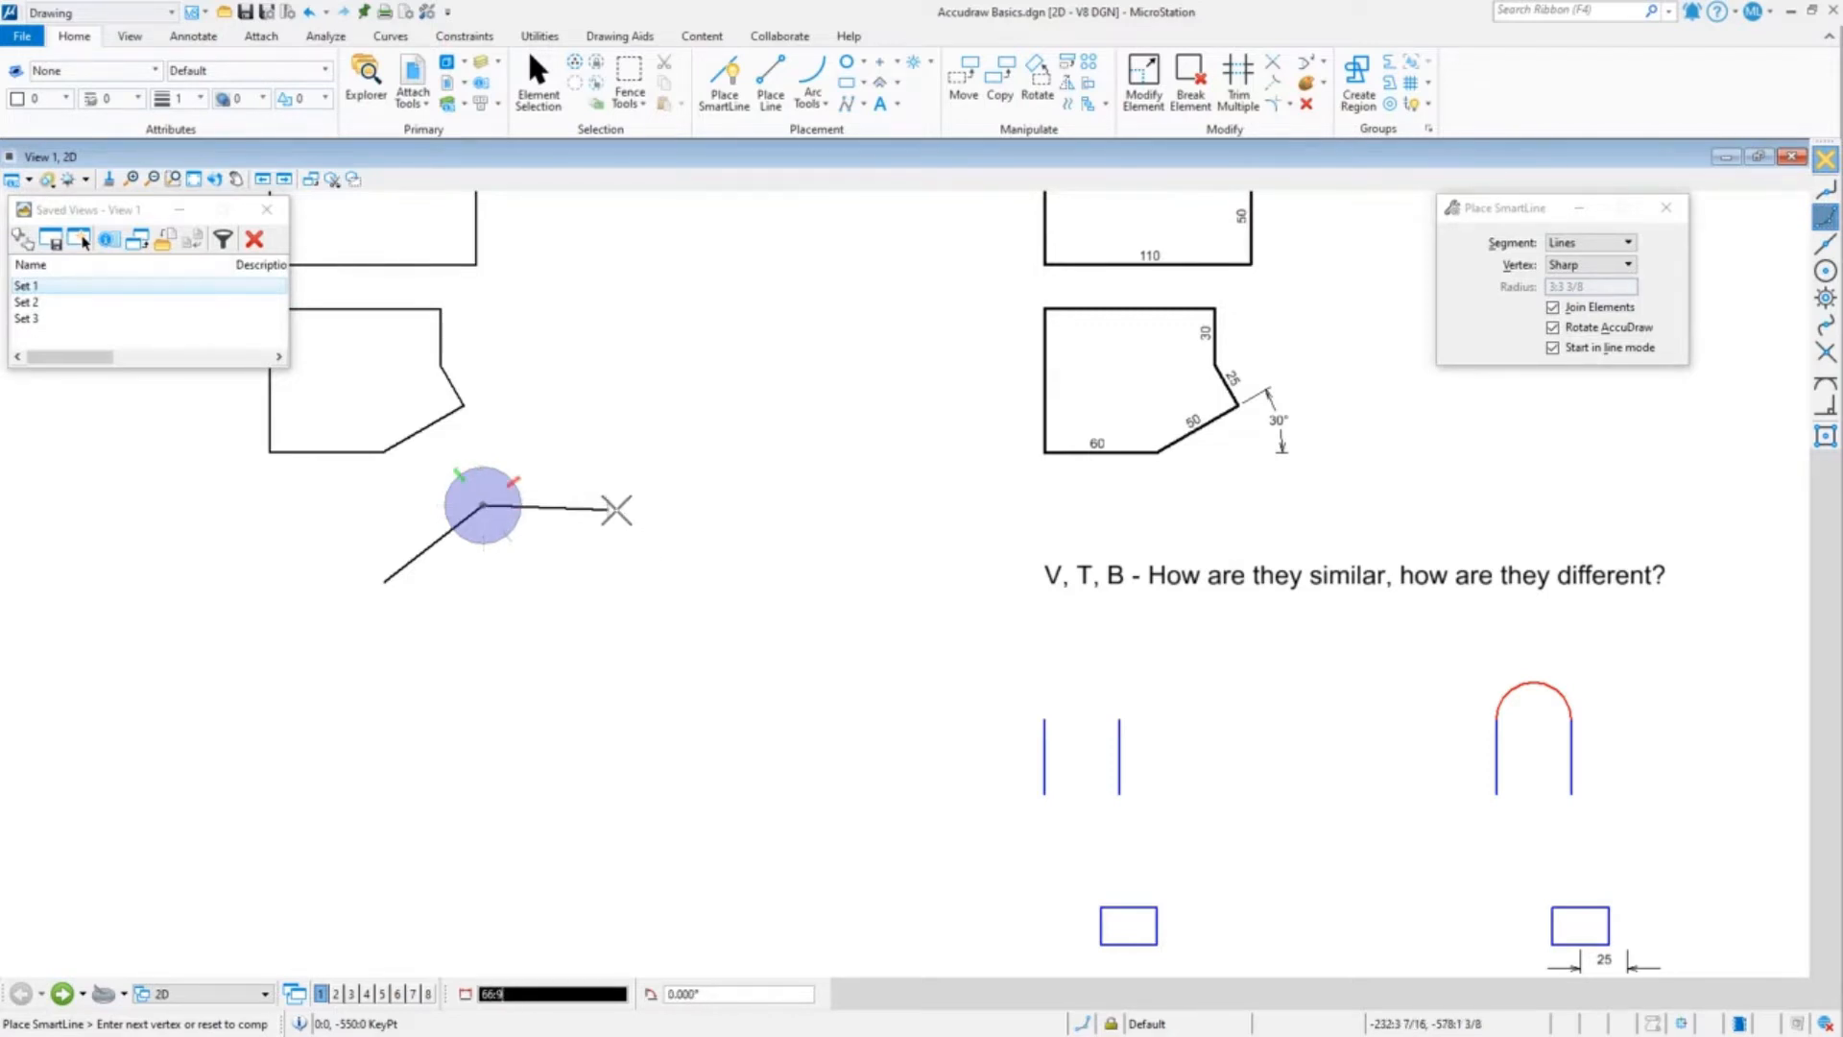
pyautogui.press('b')
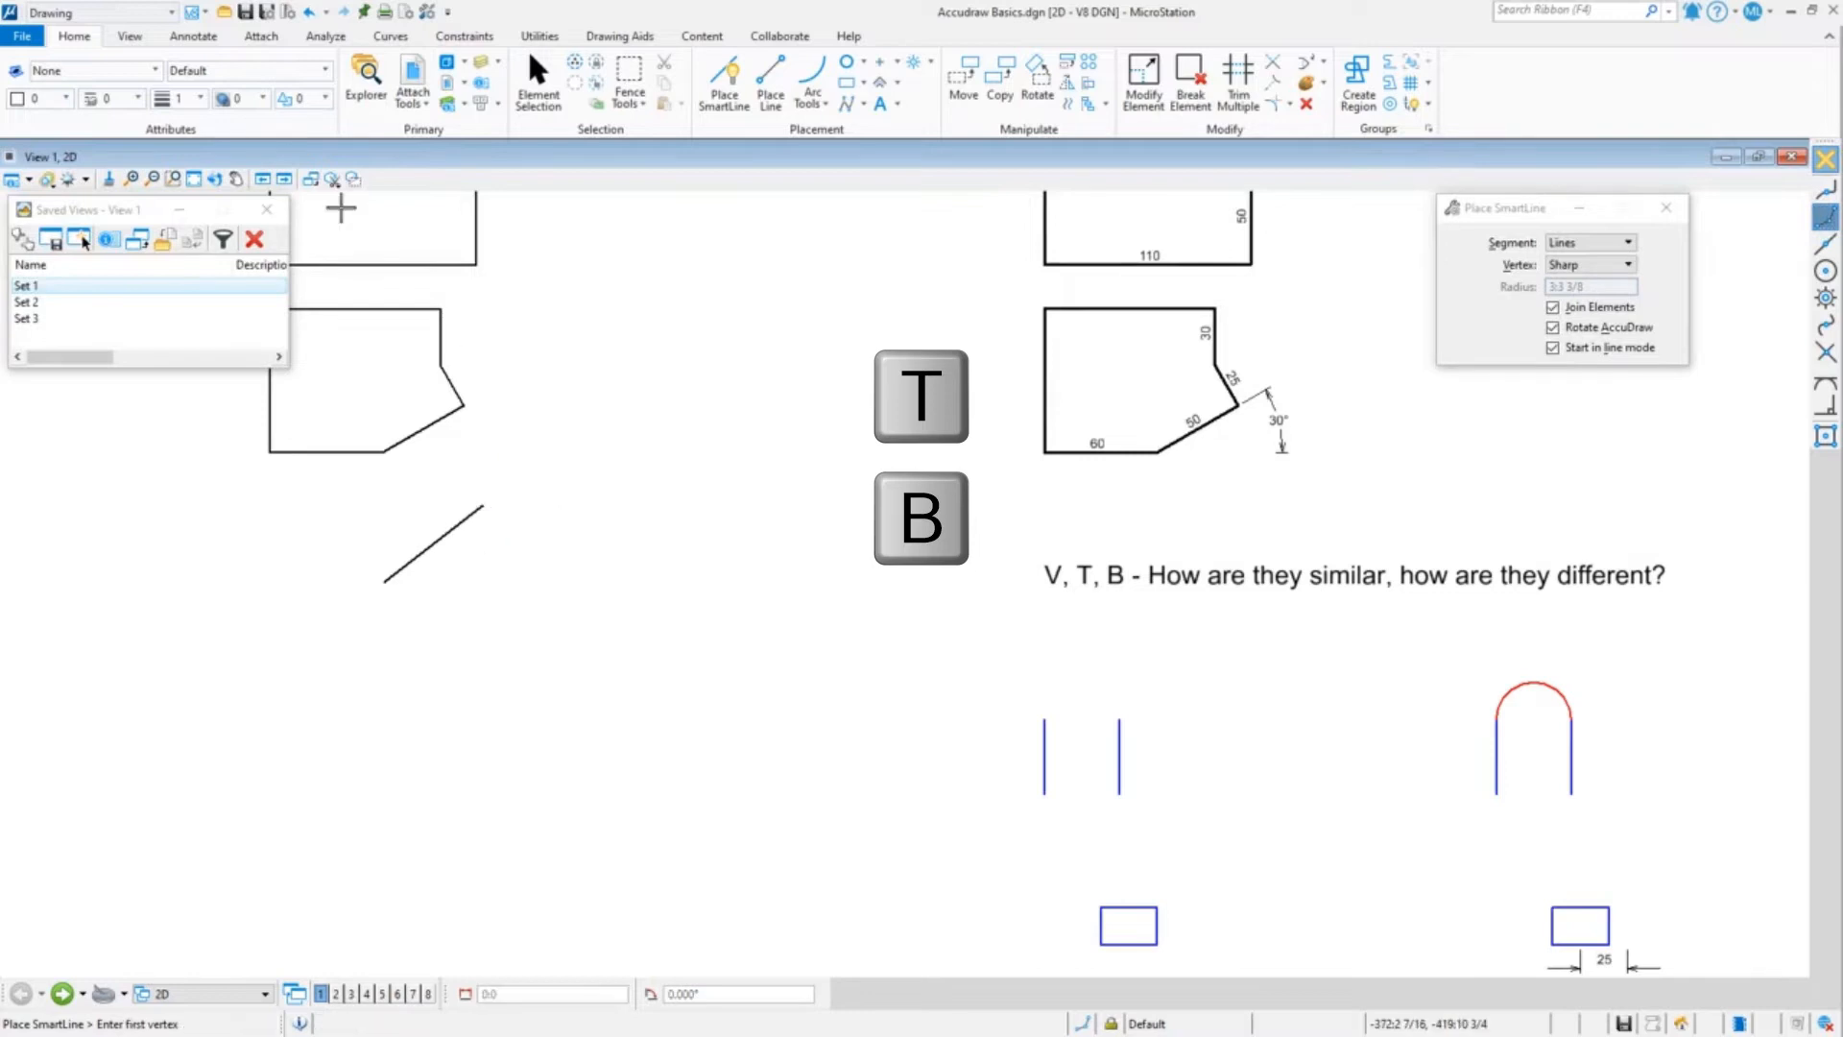
pyautogui.moveTo(441, 366)
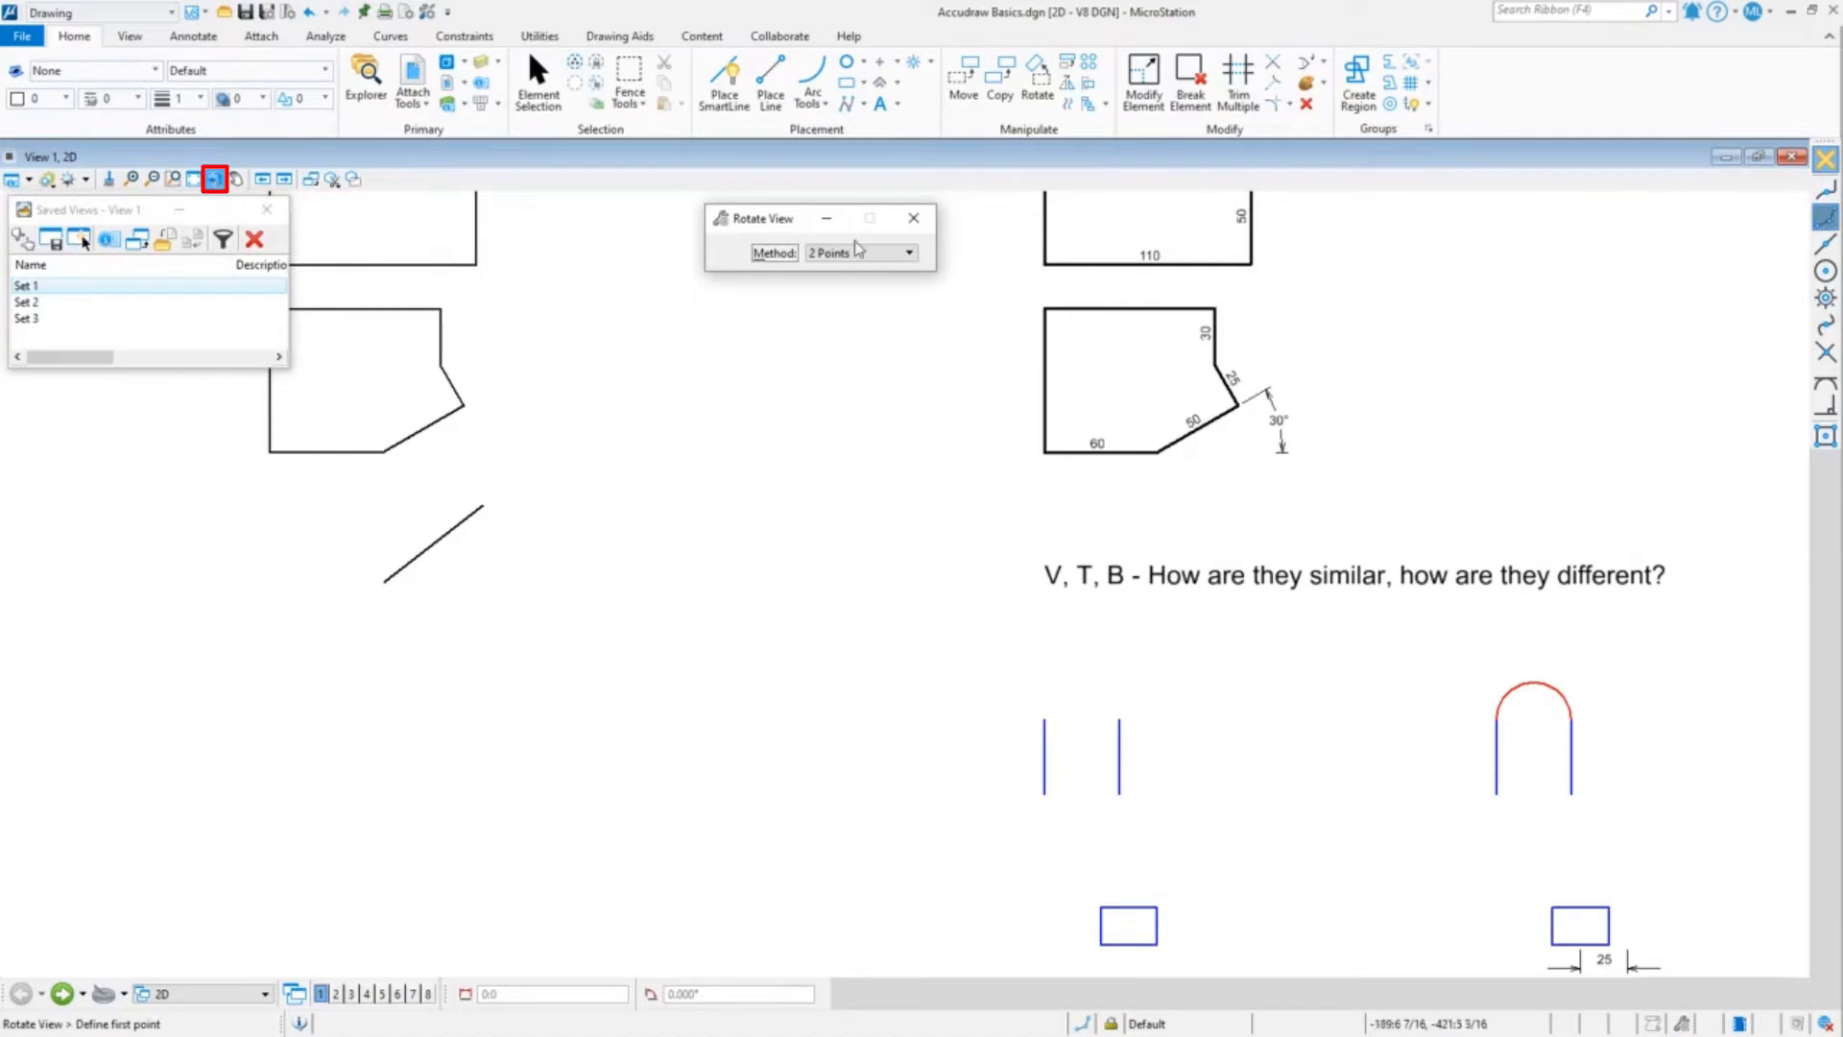
# Rotate the view by two points so the drawing tilts, returning to Place SmartLine.
pyautogui.click(530, 687)
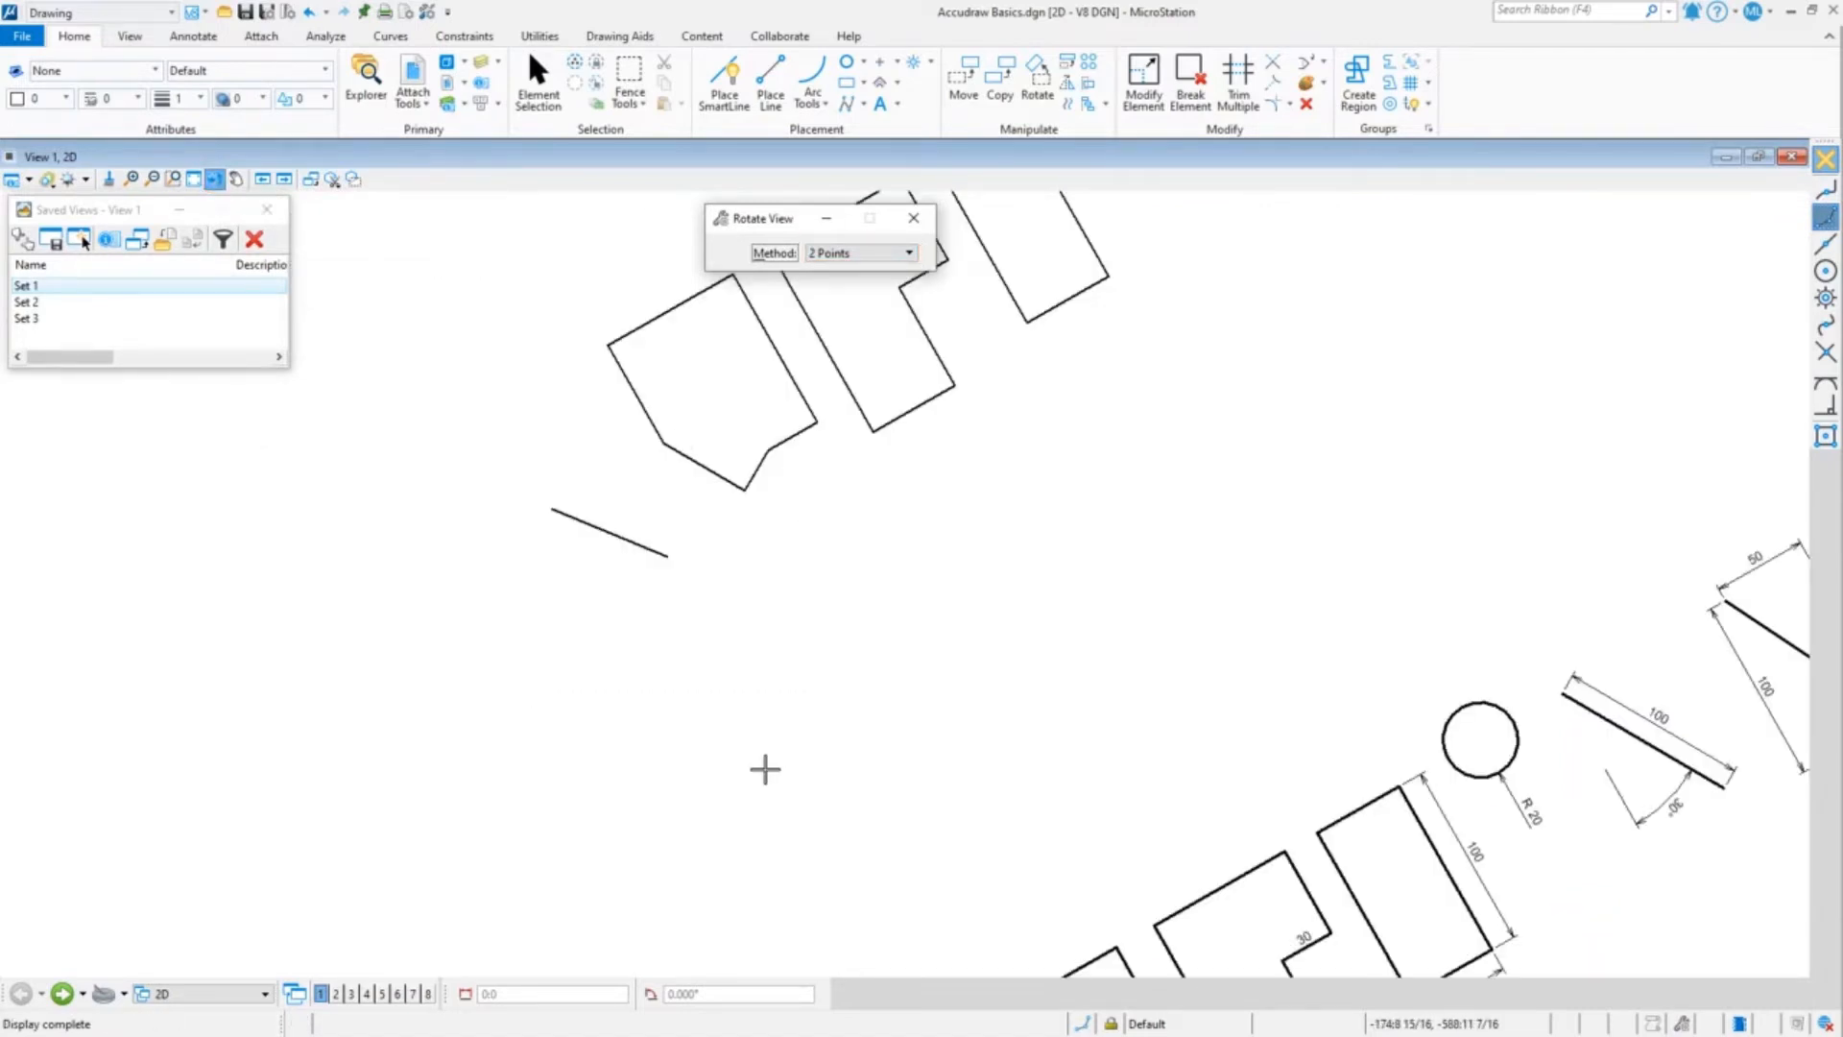
pyautogui.click(724, 83)
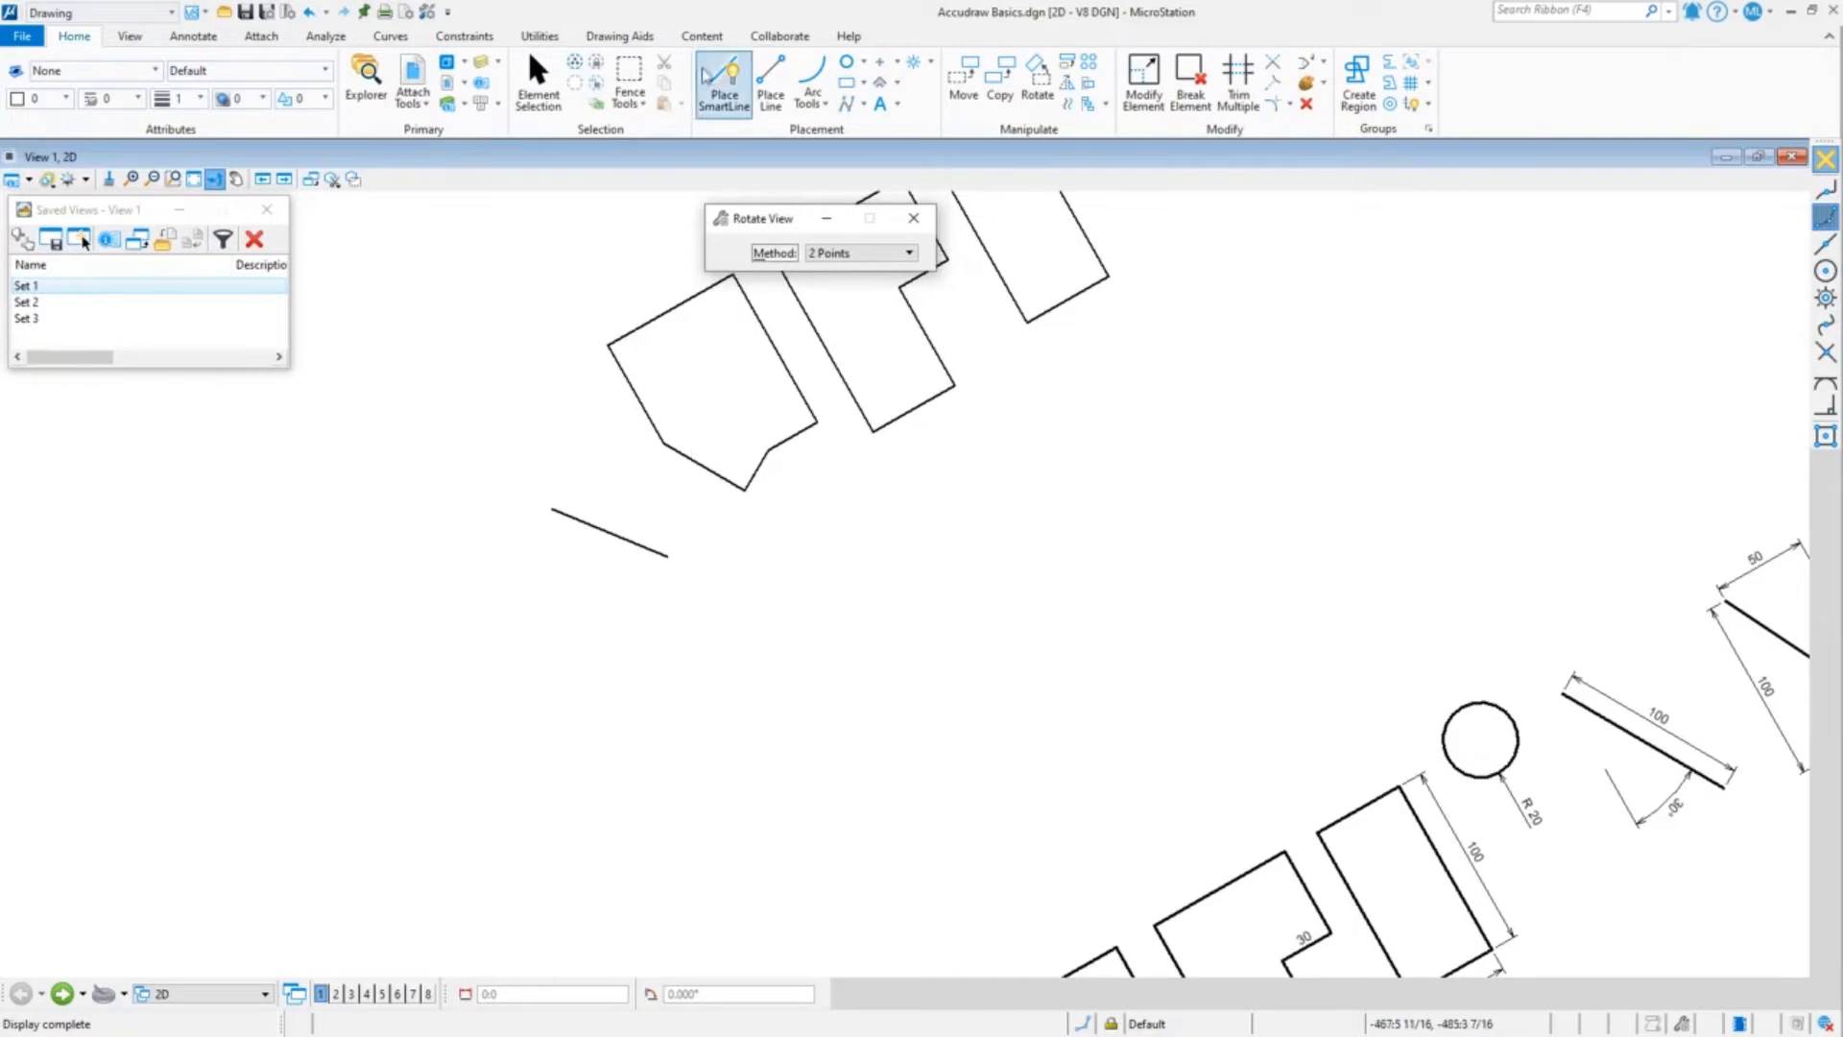
# Draw horizontal, slanting and vertical segments, squaring the compass to the rotated view with V.
pyautogui.click(723, 83)
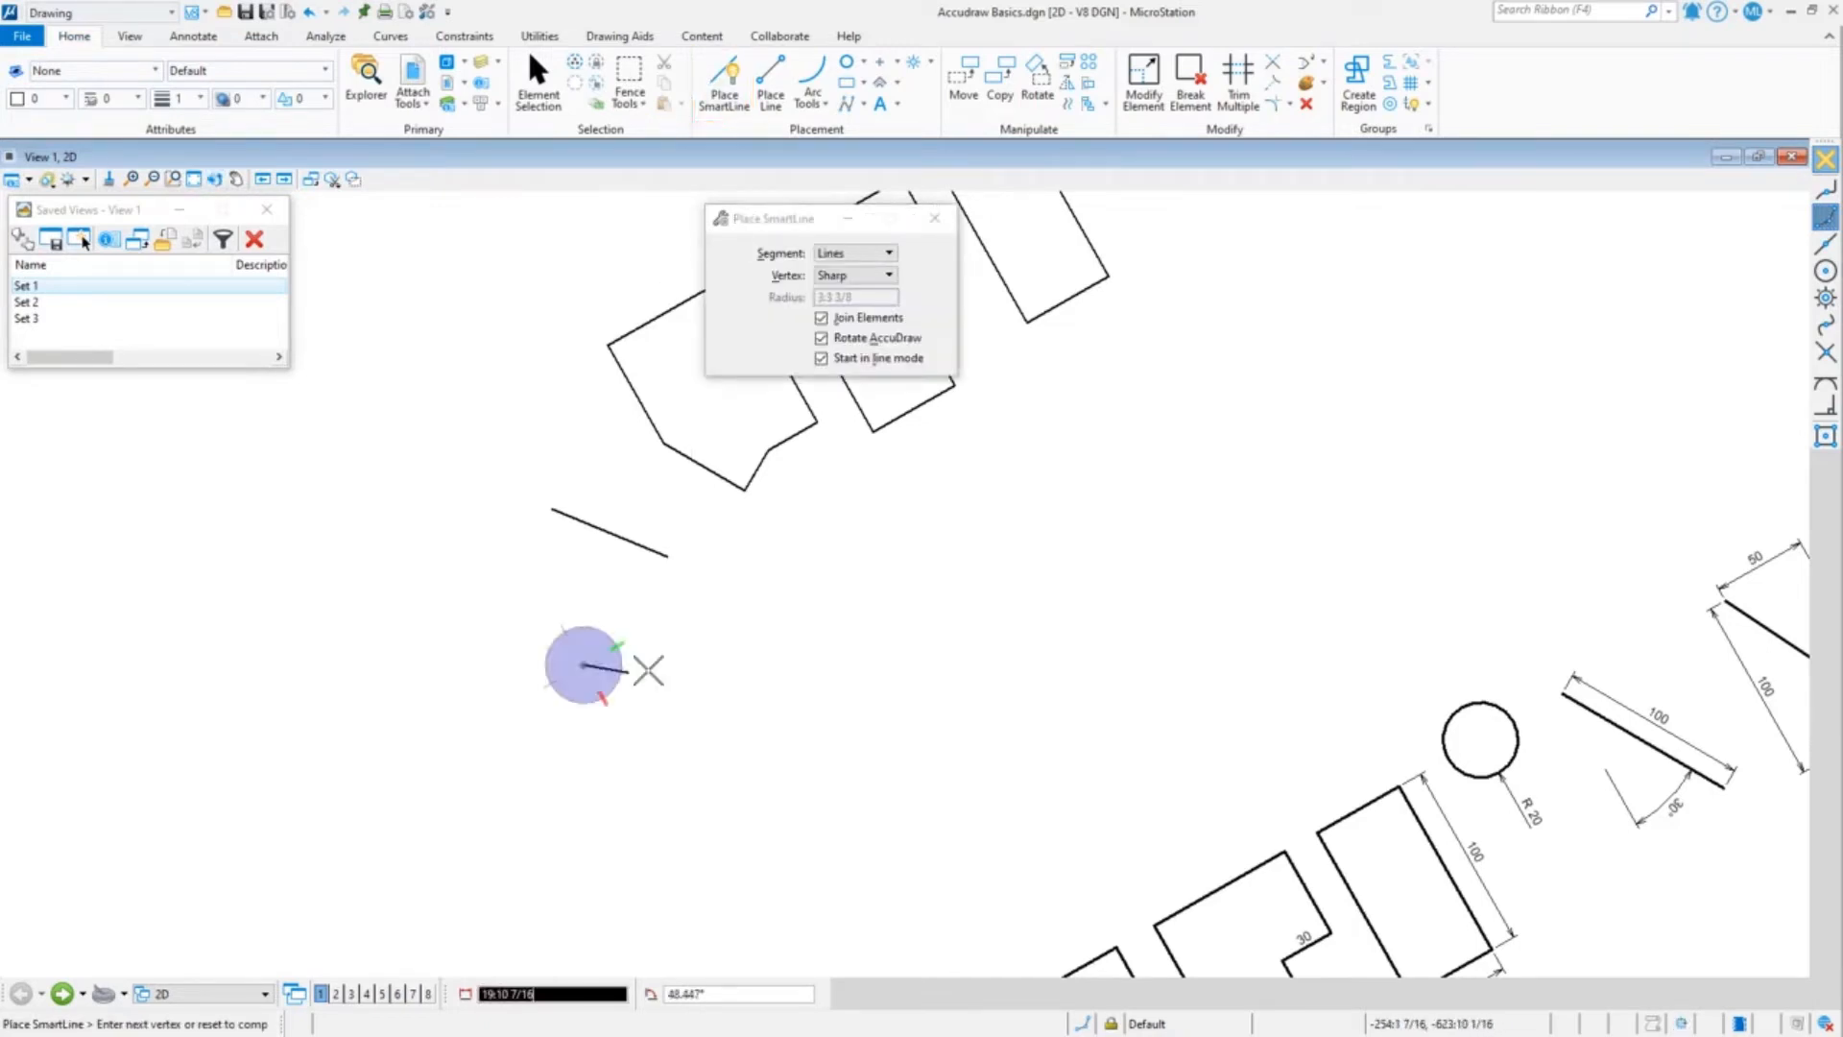
pyautogui.press('v')
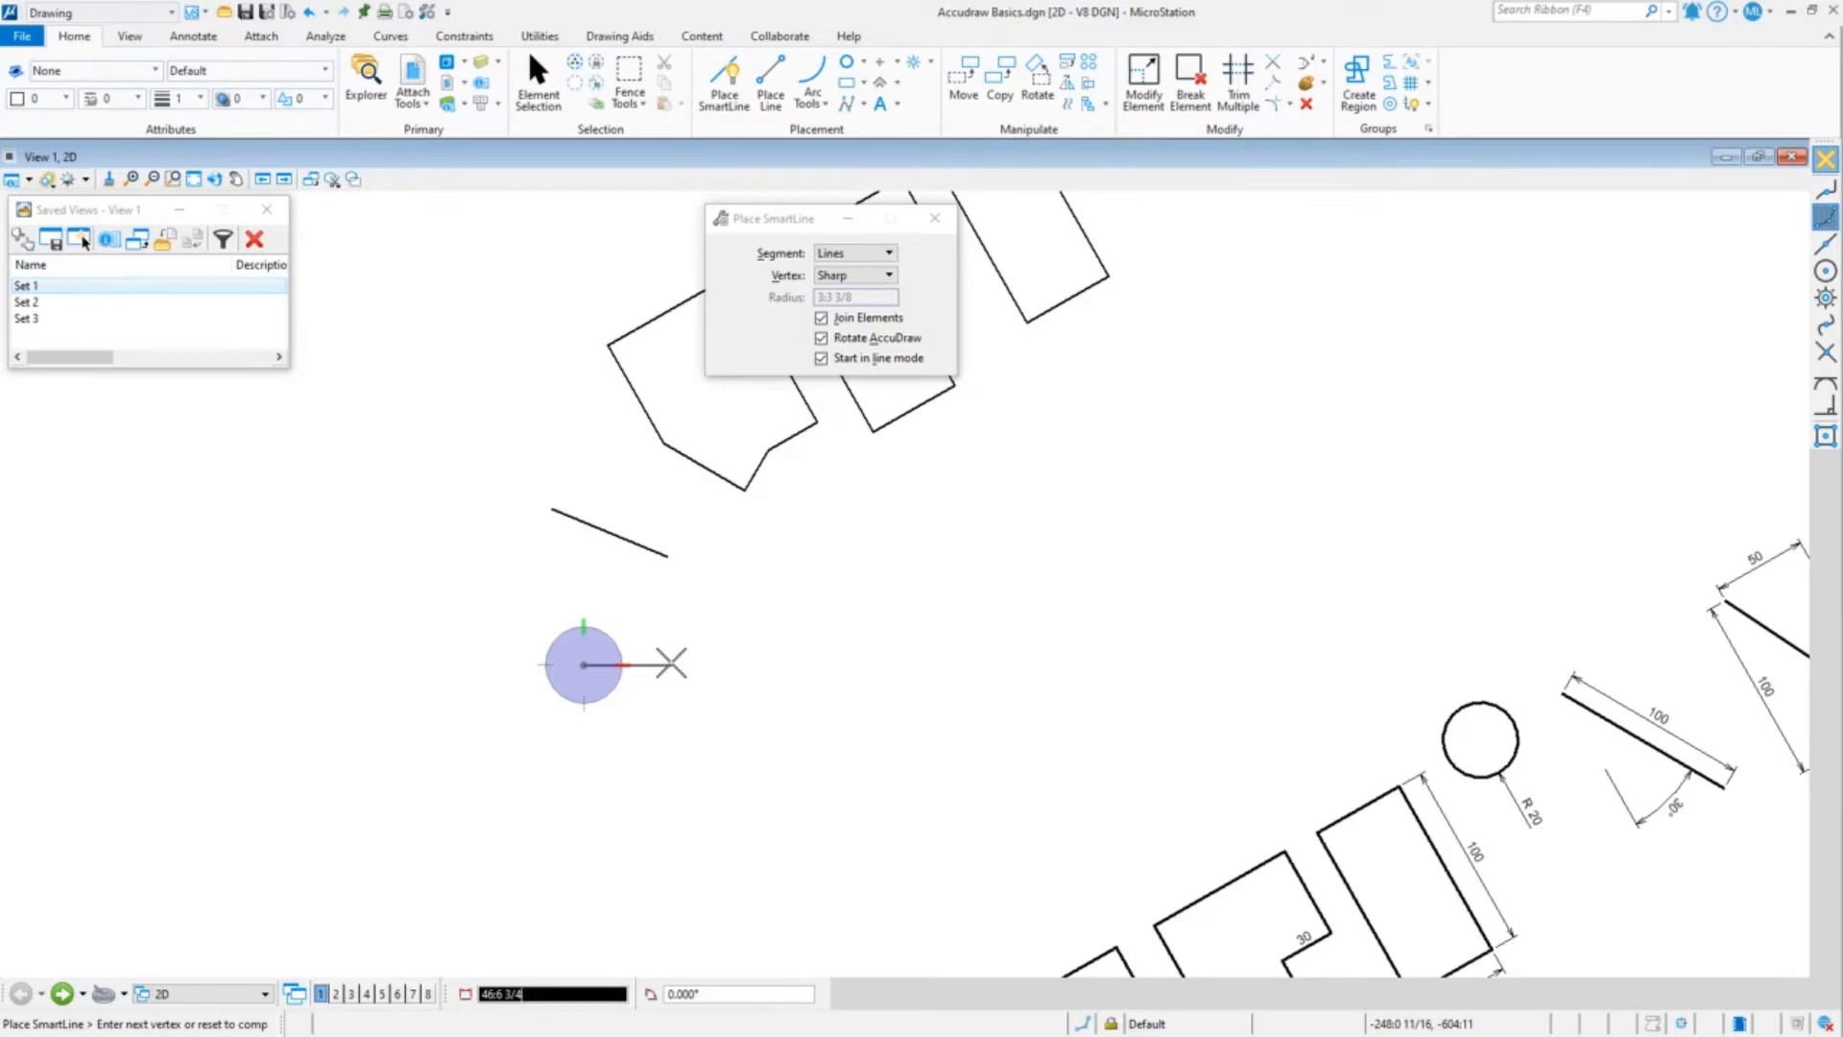
pyautogui.click(670, 664)
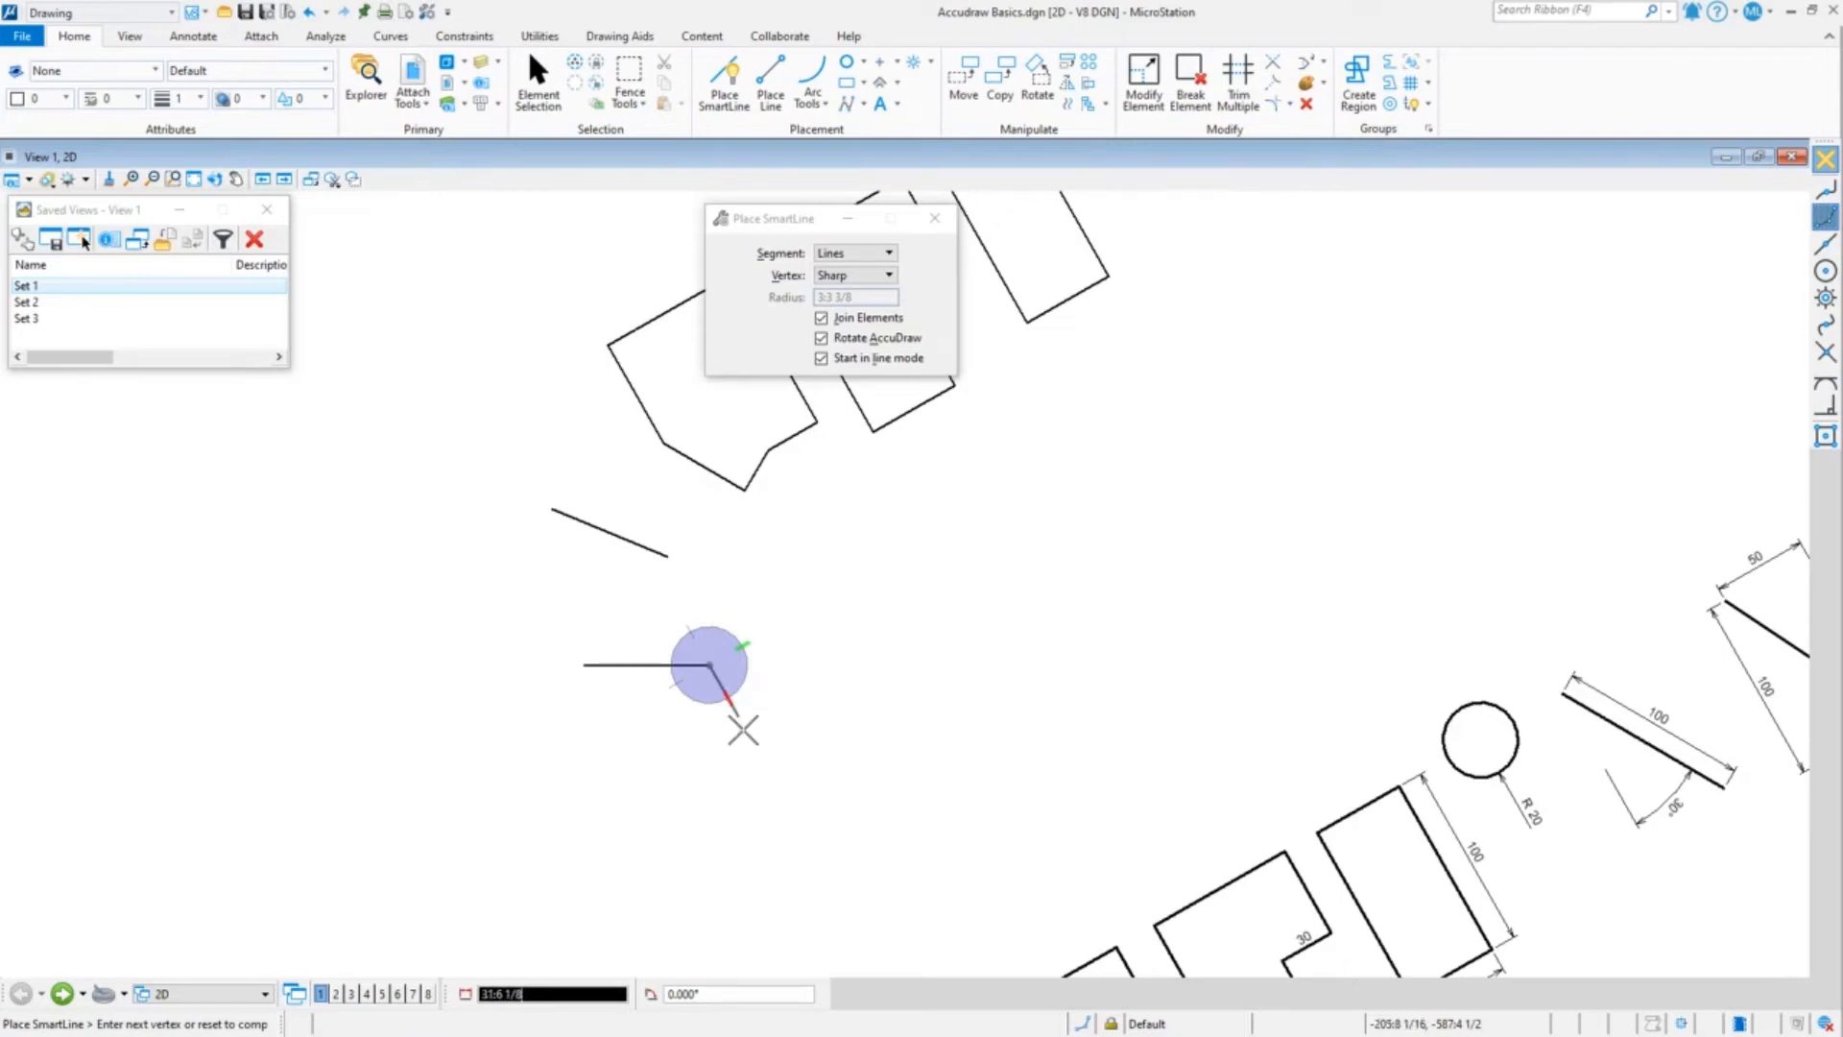
pyautogui.moveTo(776, 787)
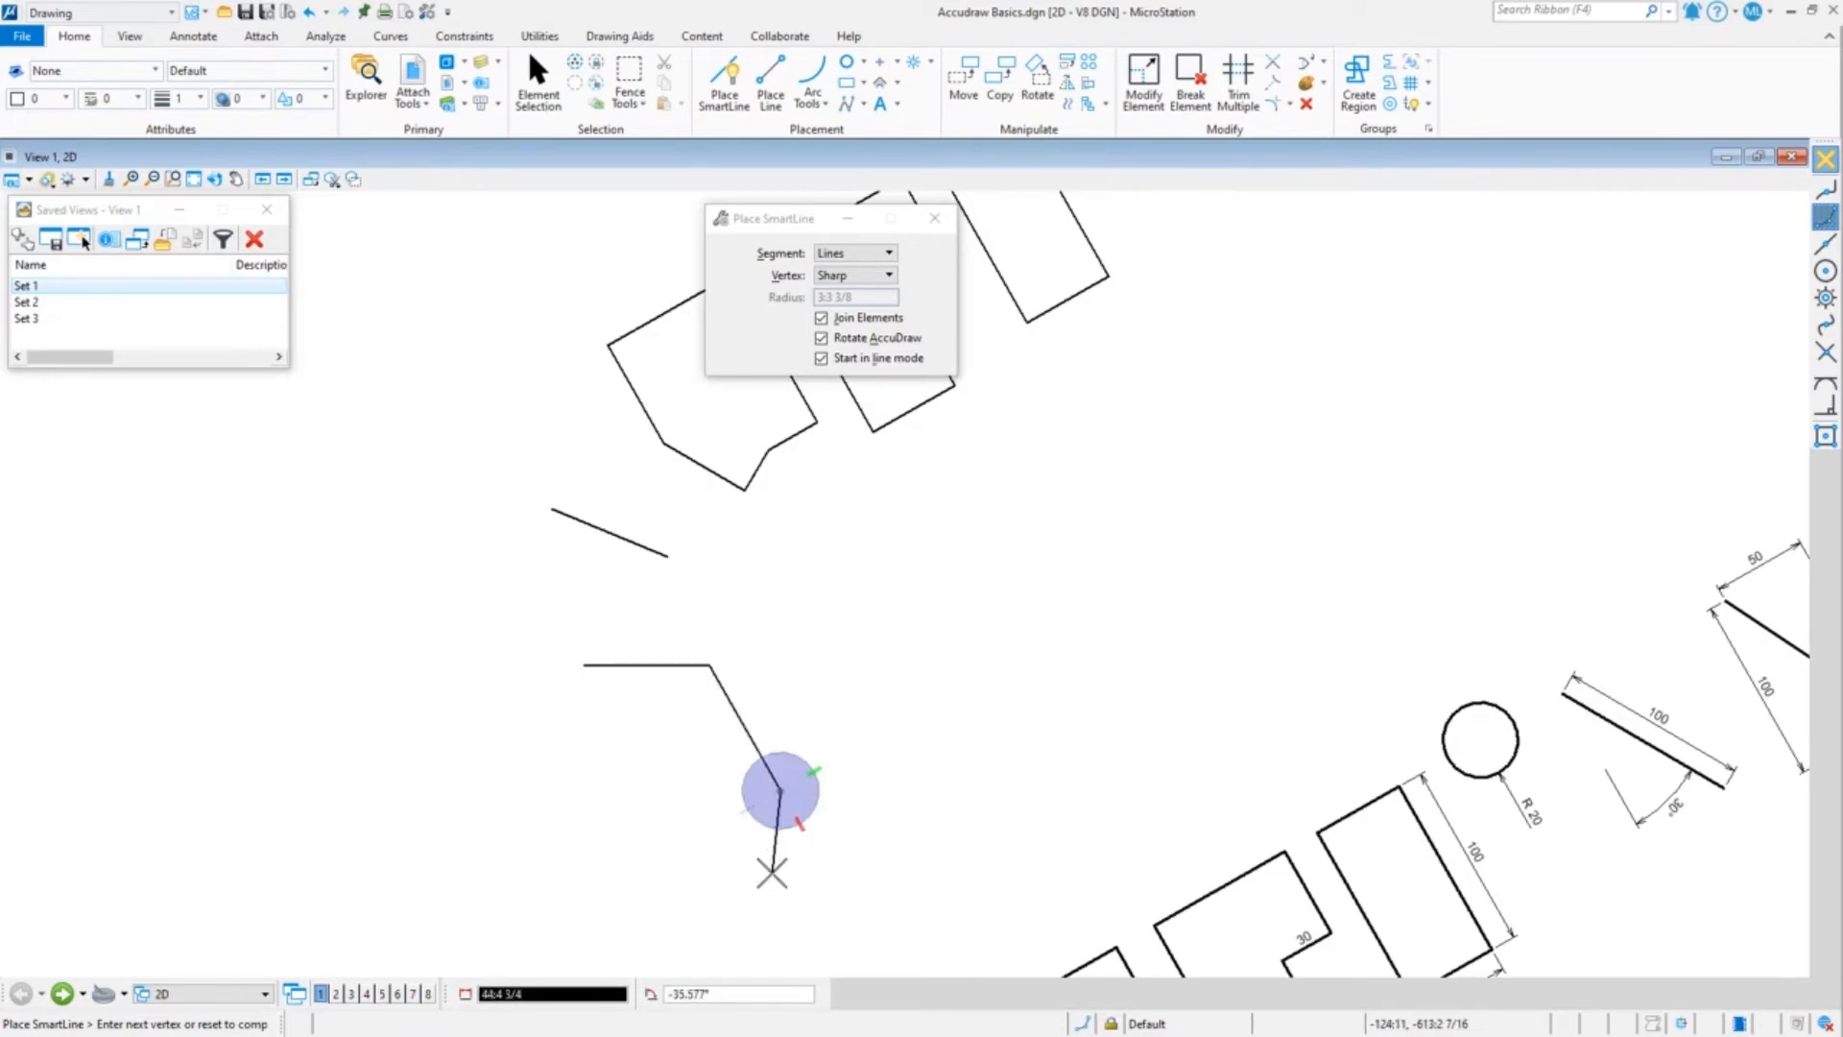
pyautogui.press('v')
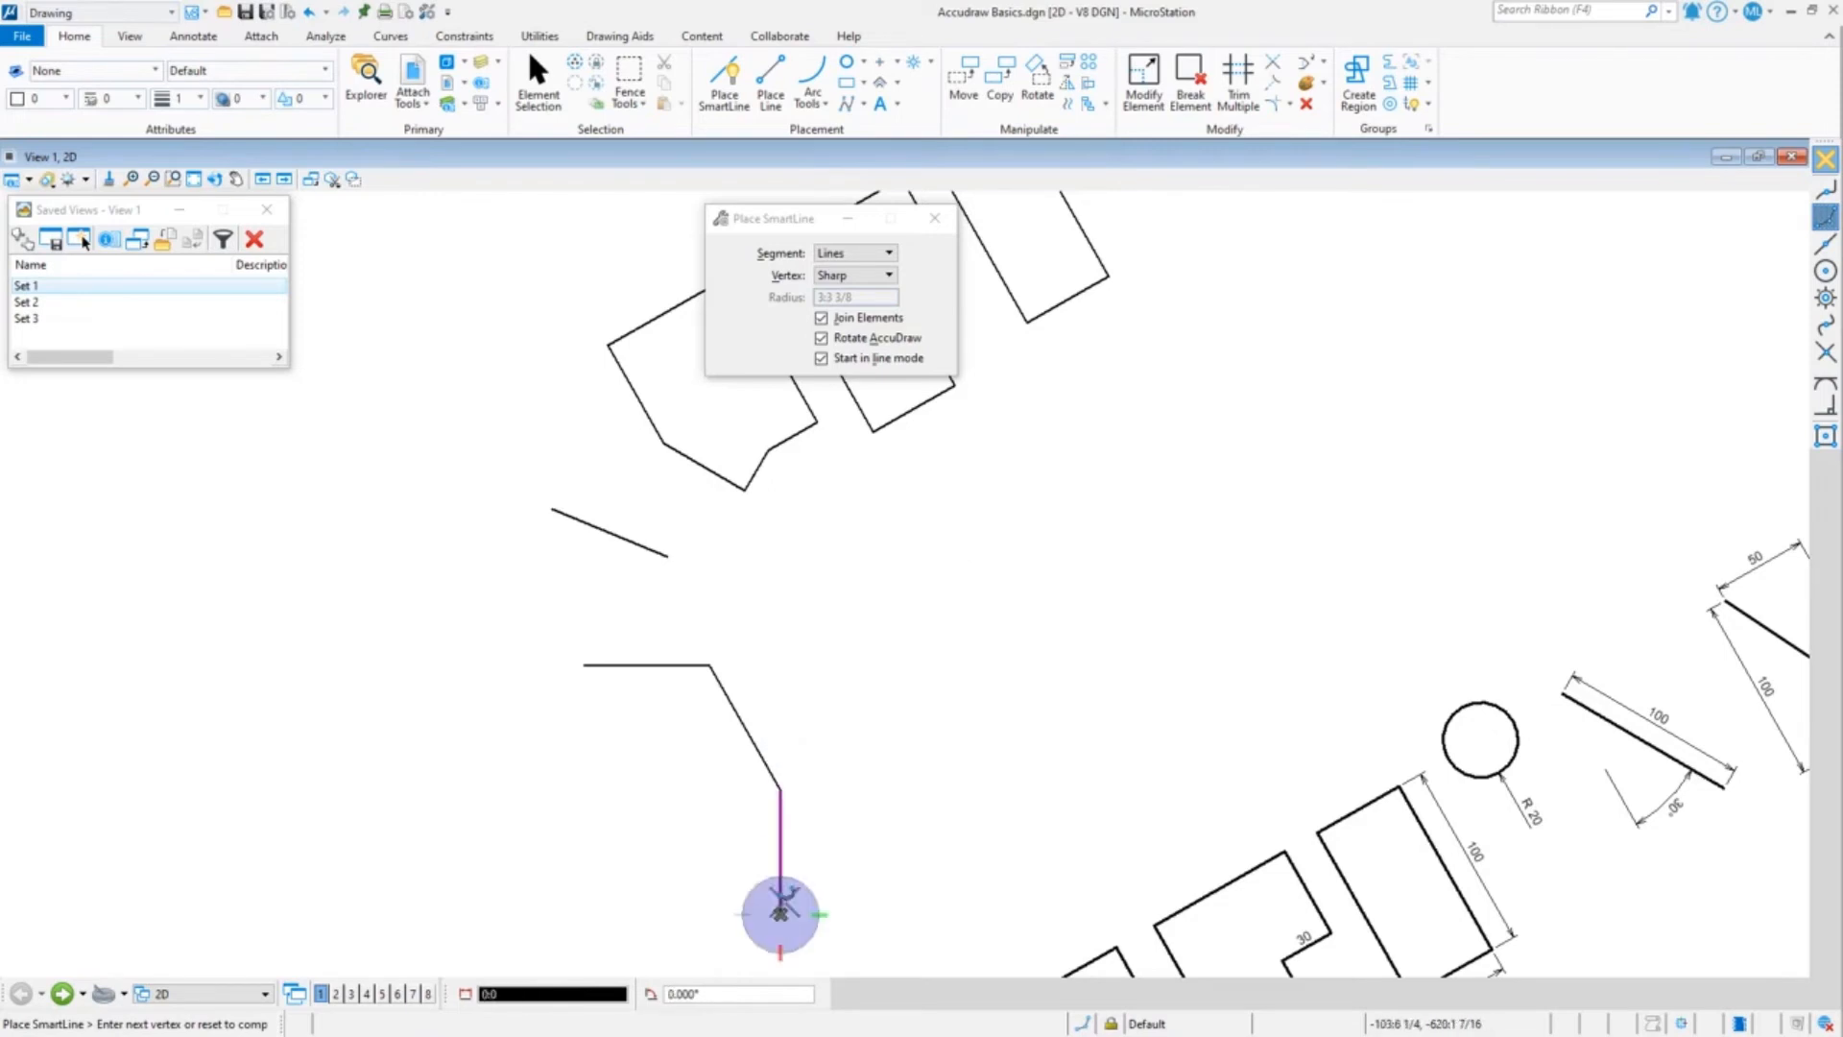
pyautogui.click(215, 179)
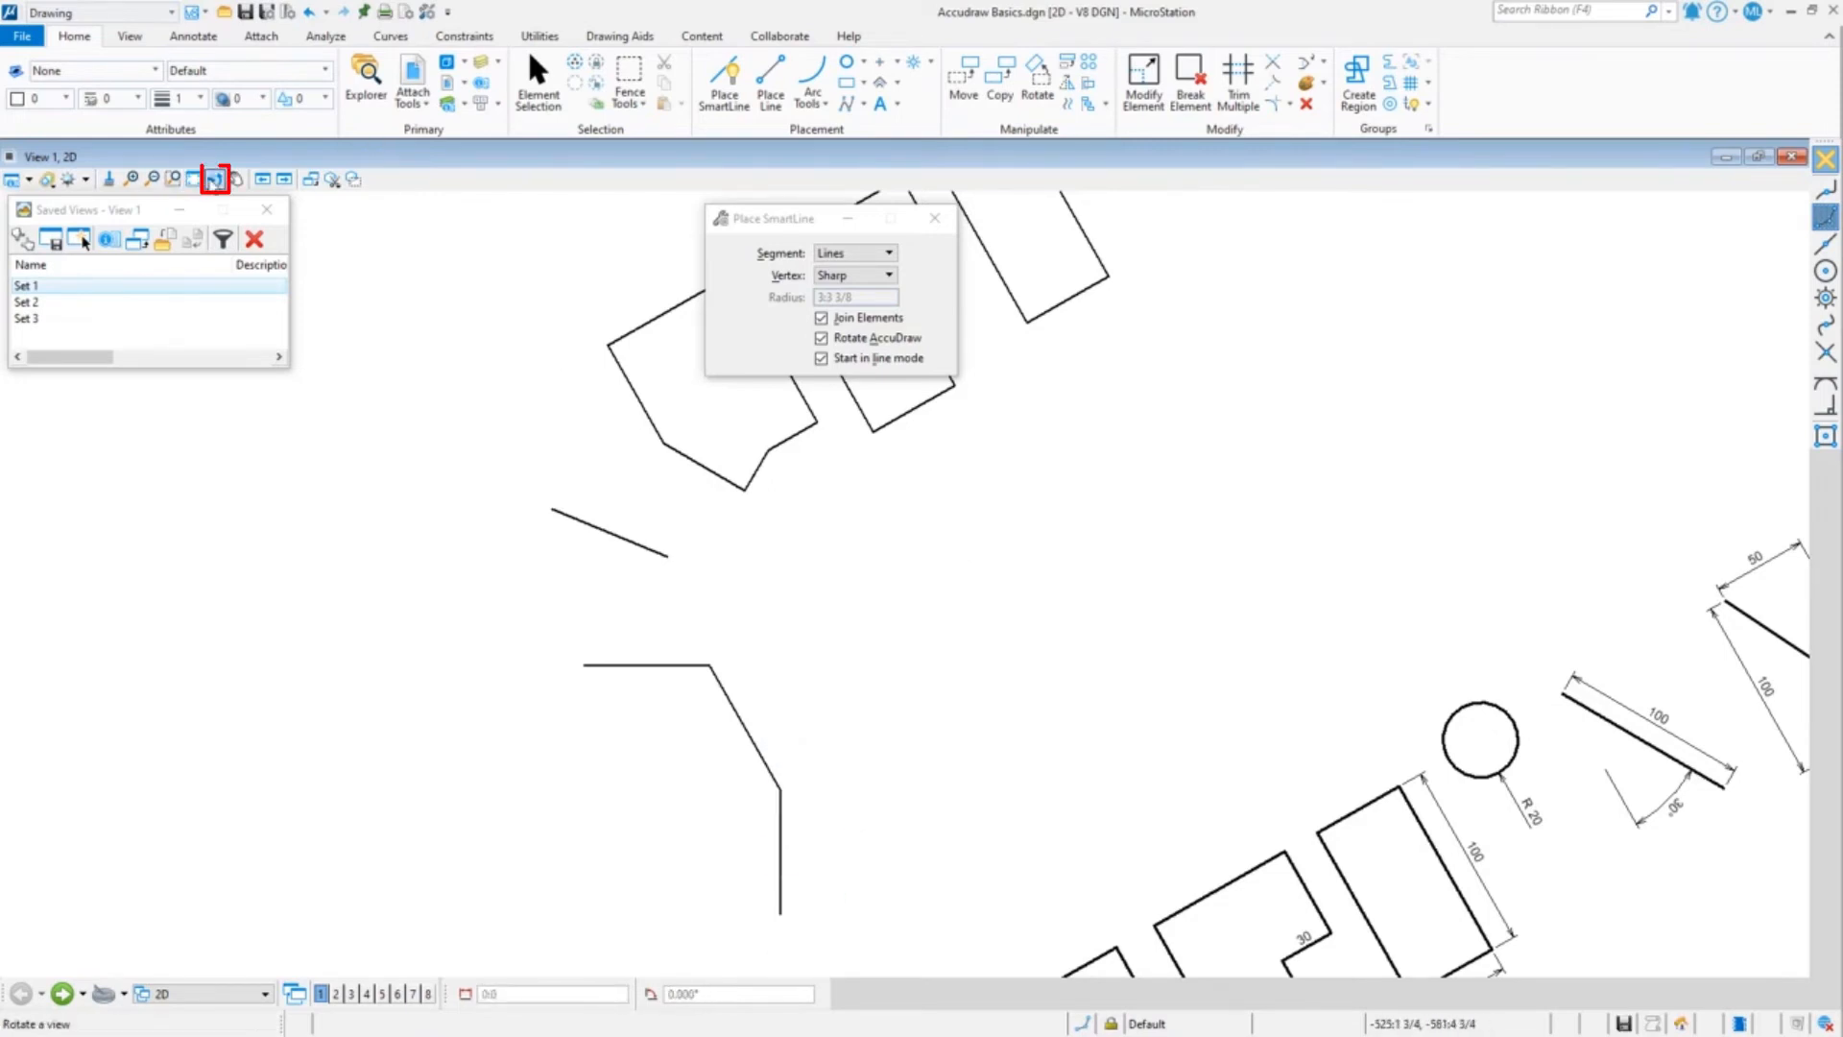
# Set Rotate View to Unrotated so the drawing appears upright again.
pyautogui.click(215, 179)
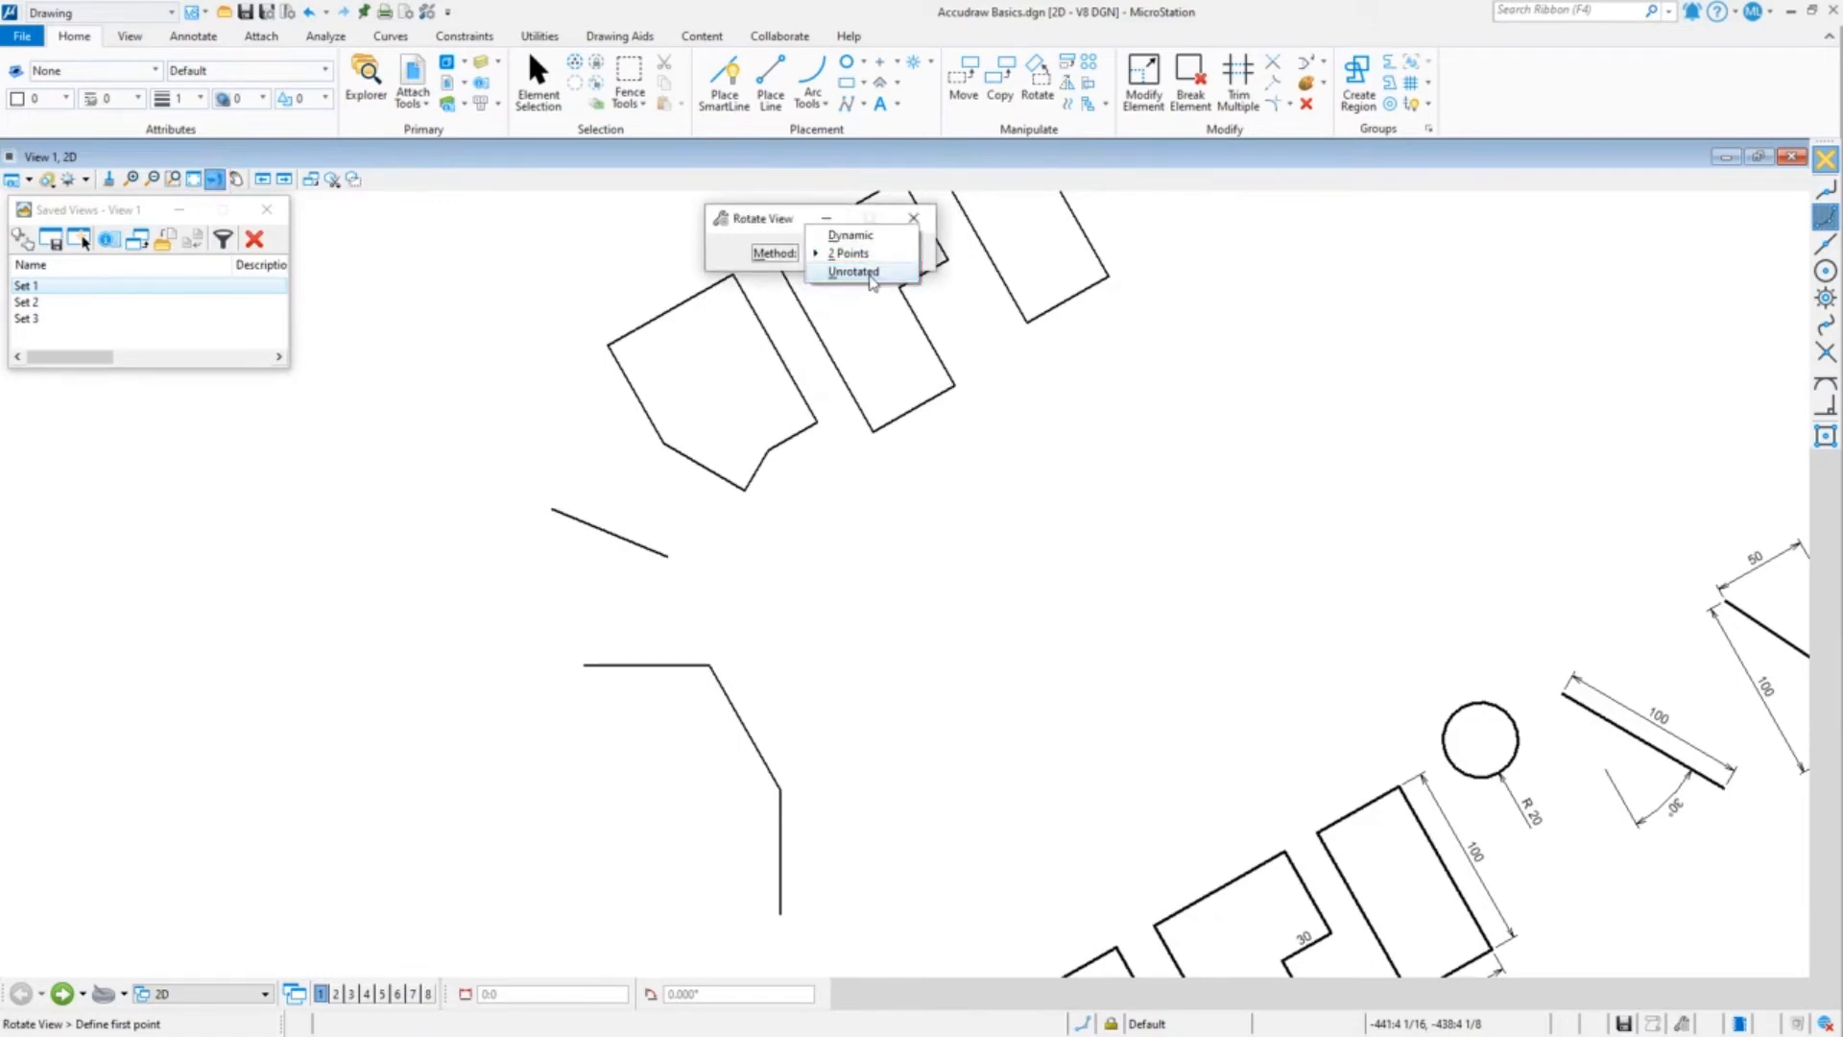
pyautogui.click(852, 270)
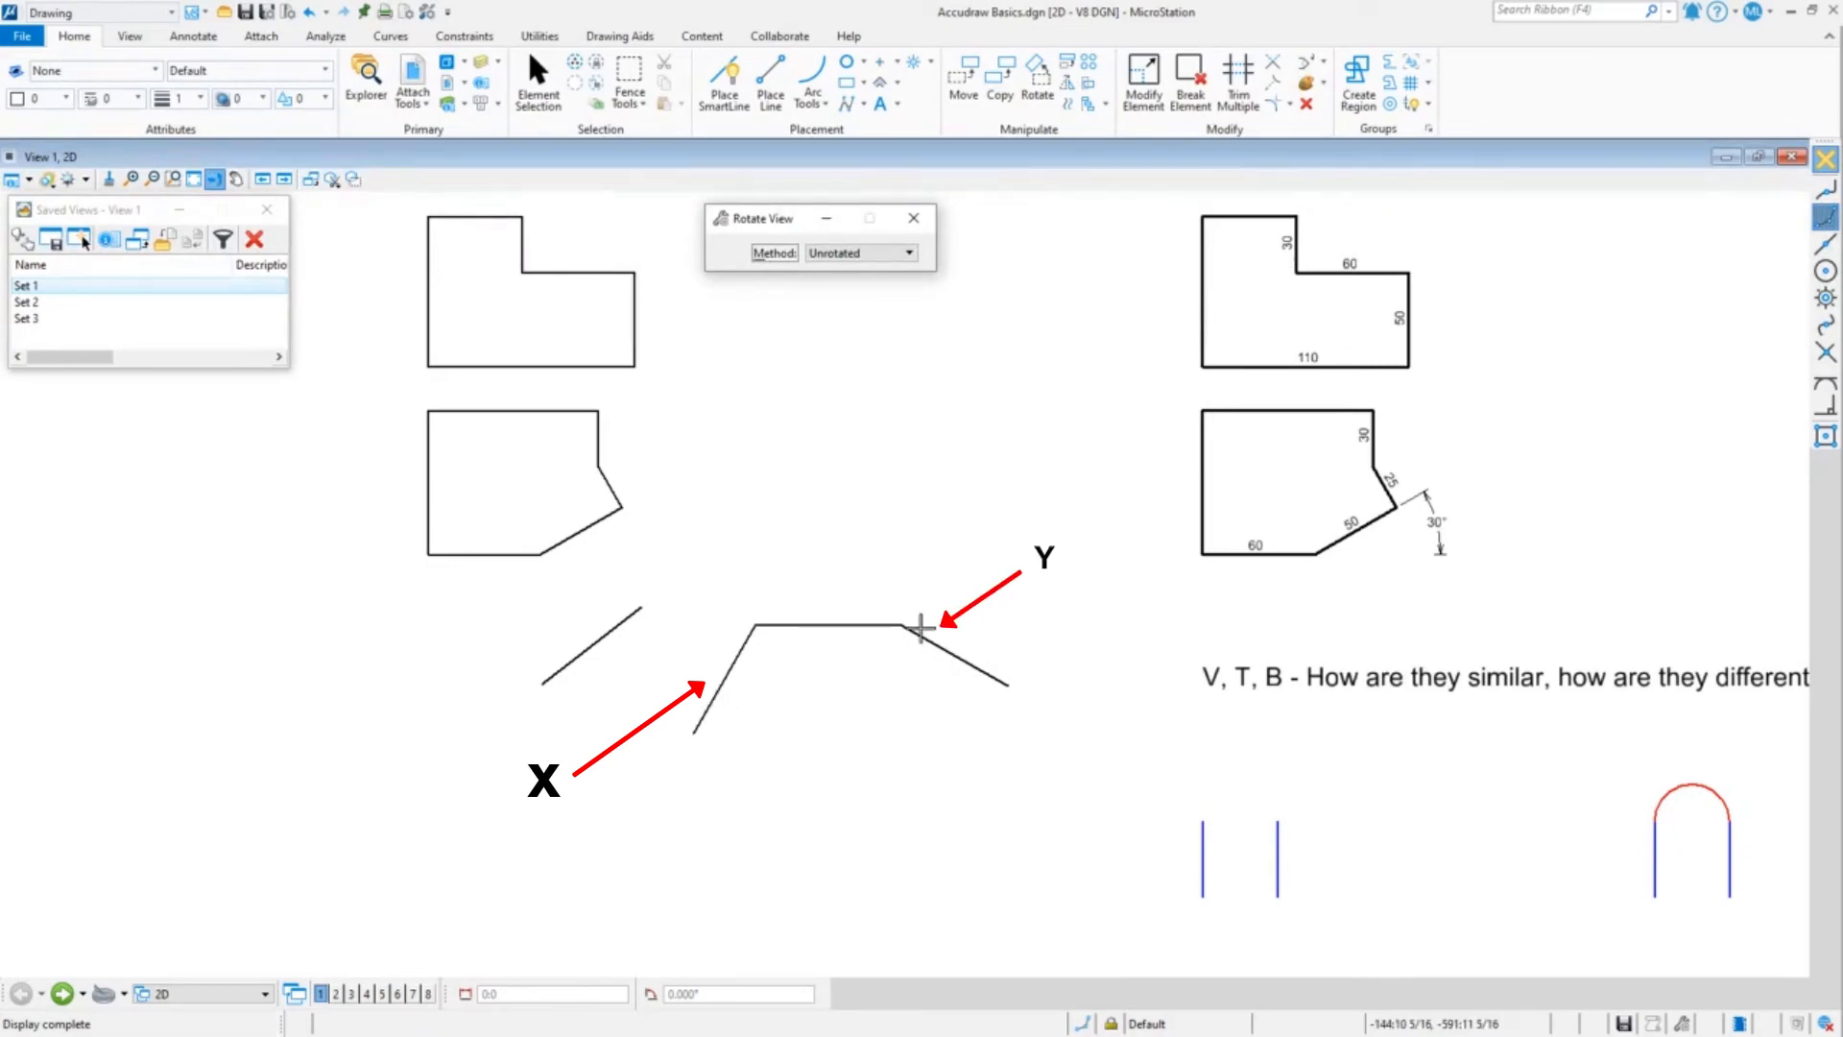
pyautogui.moveTo(1035, 689)
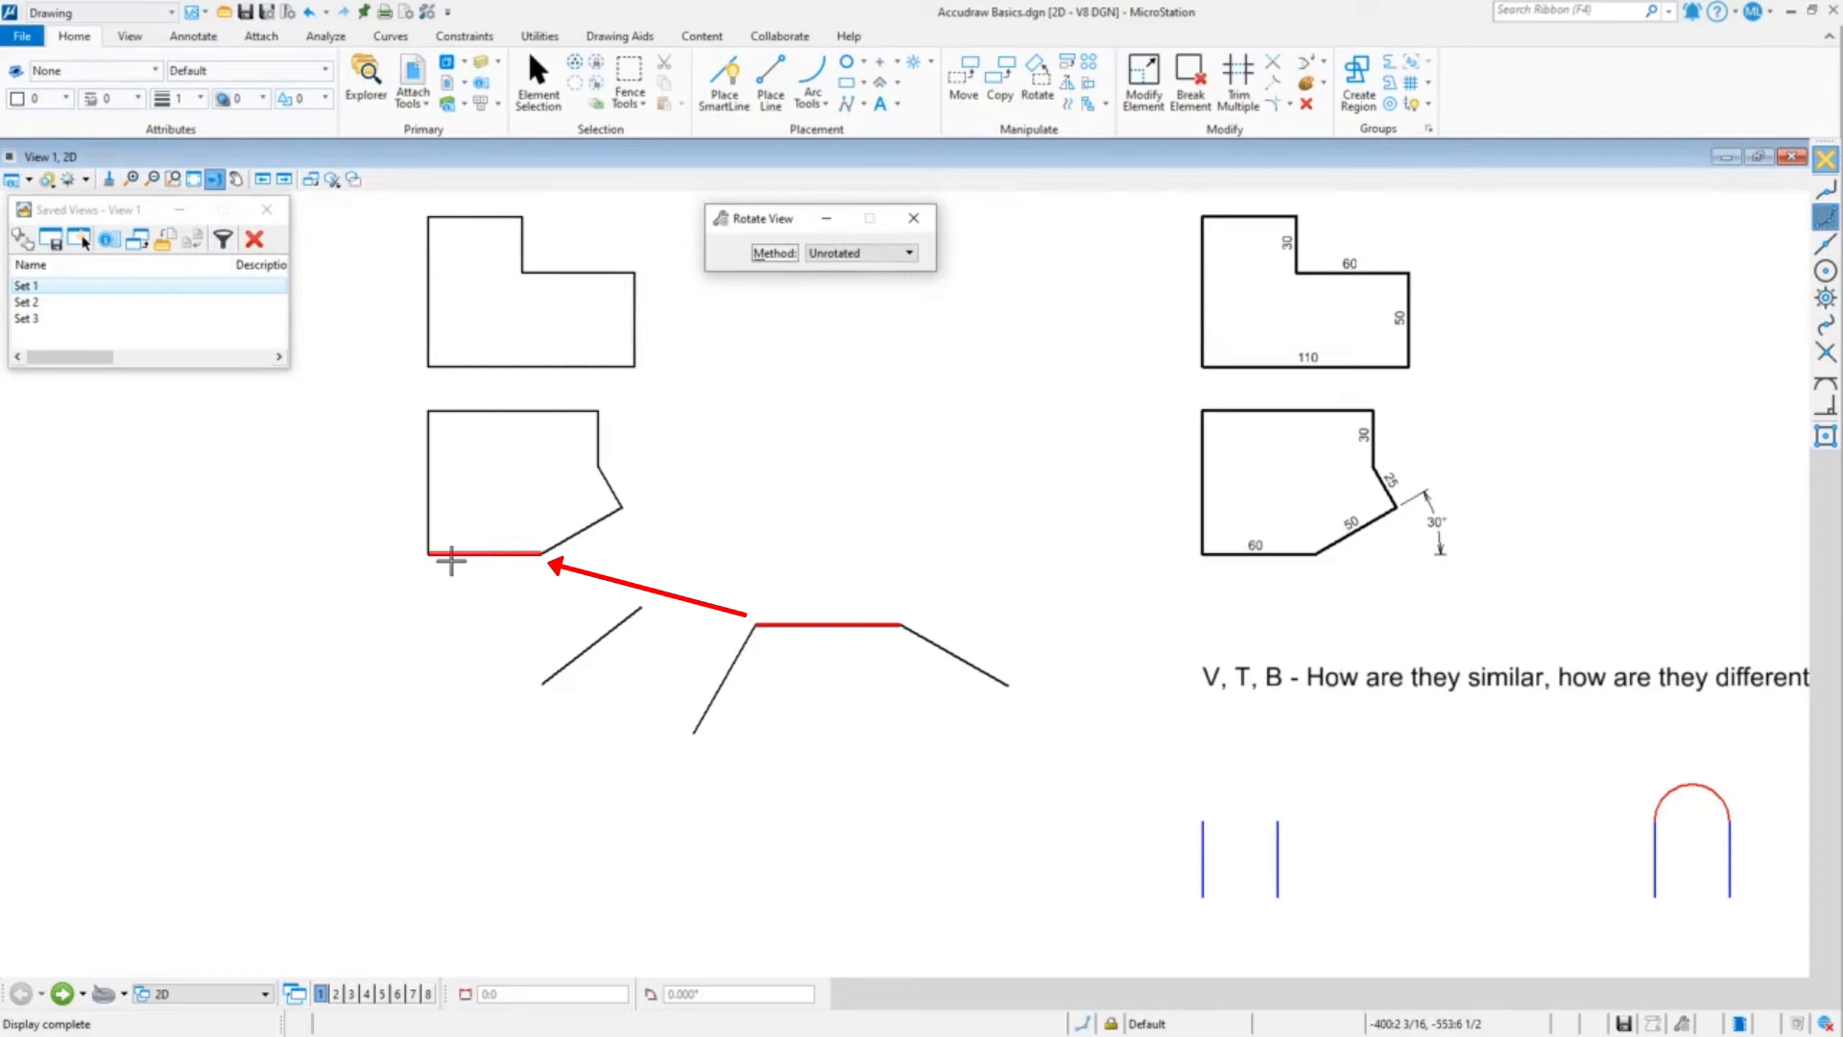
pyautogui.moveTo(704, 556)
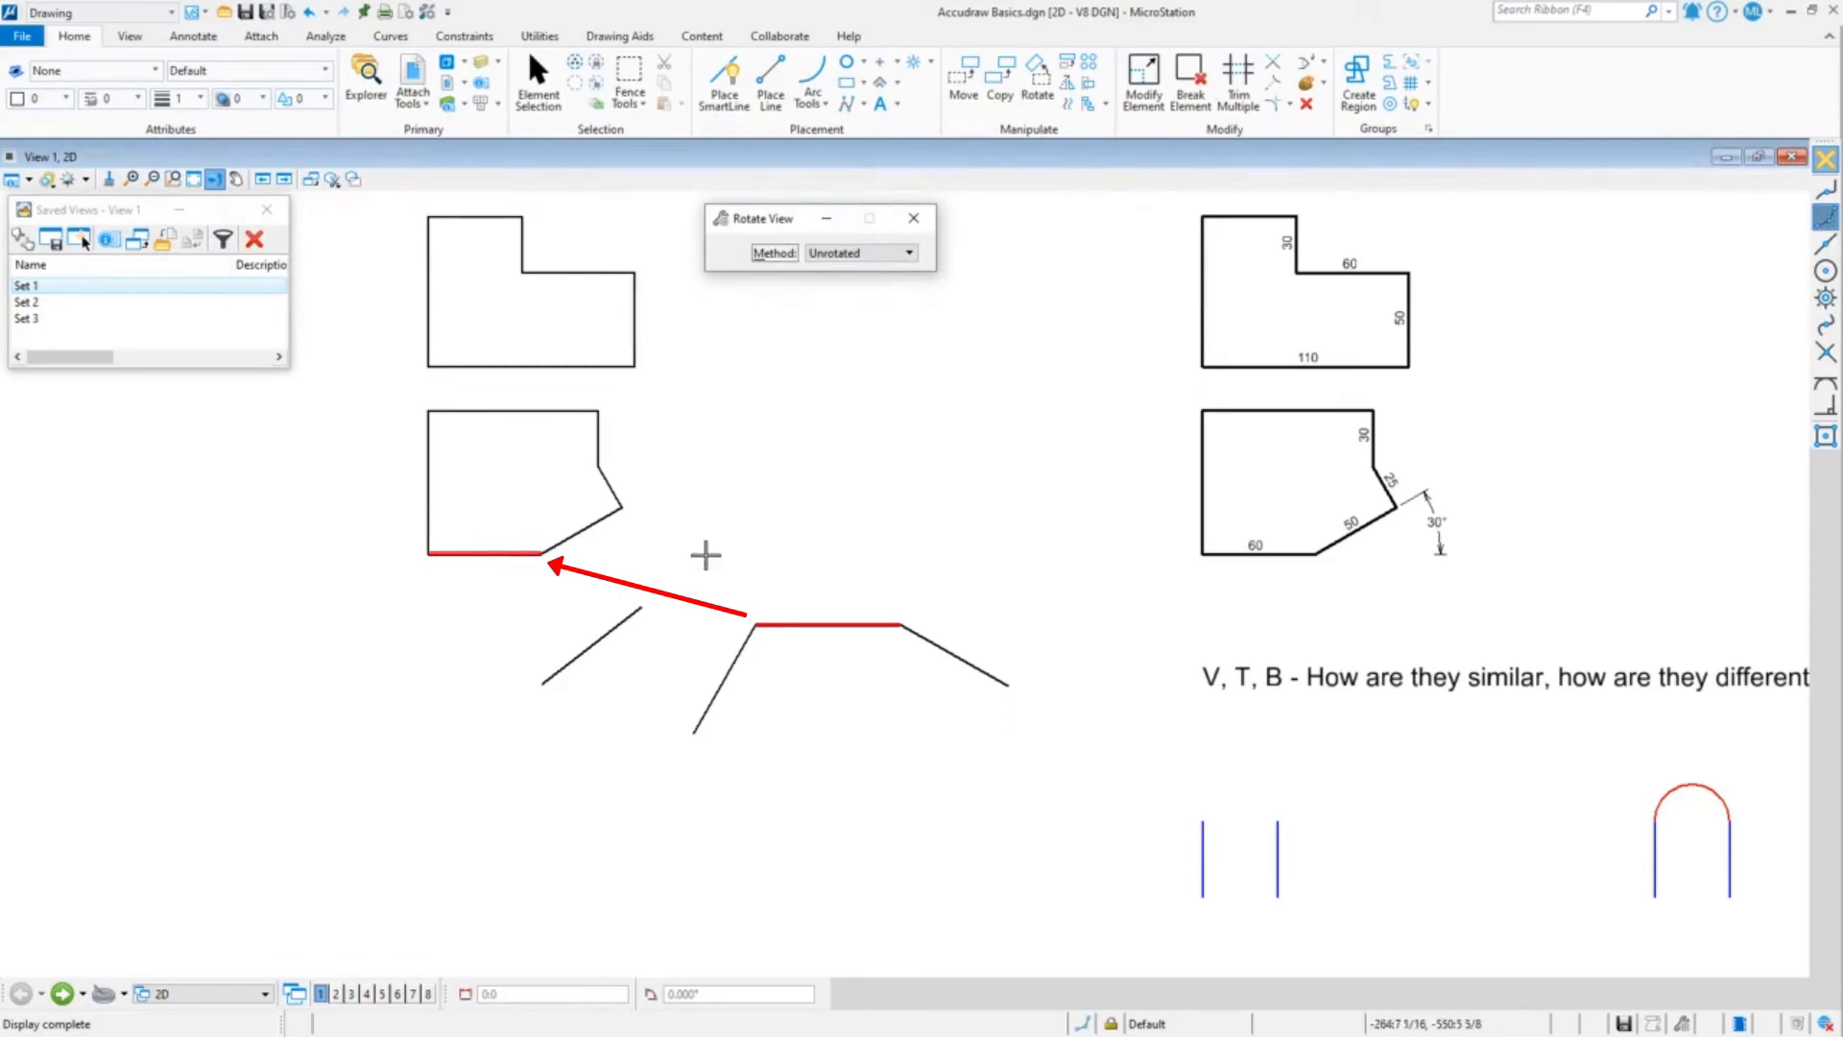